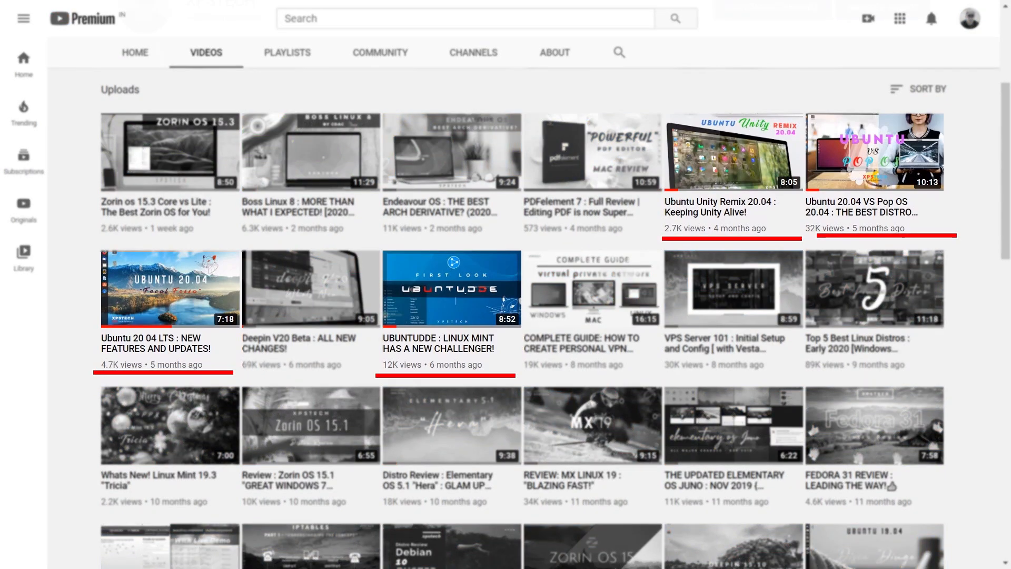
Go from ubuntu.com's Download menu to Desktop and scroll the 20.04.1 LTS download page.
scroll("down", 3)
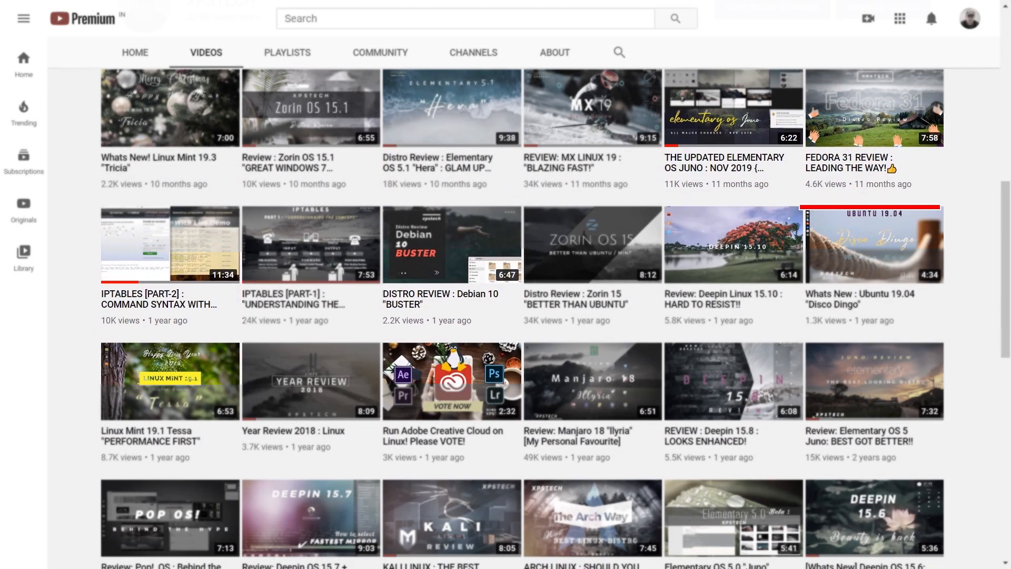
scroll("down", 3)
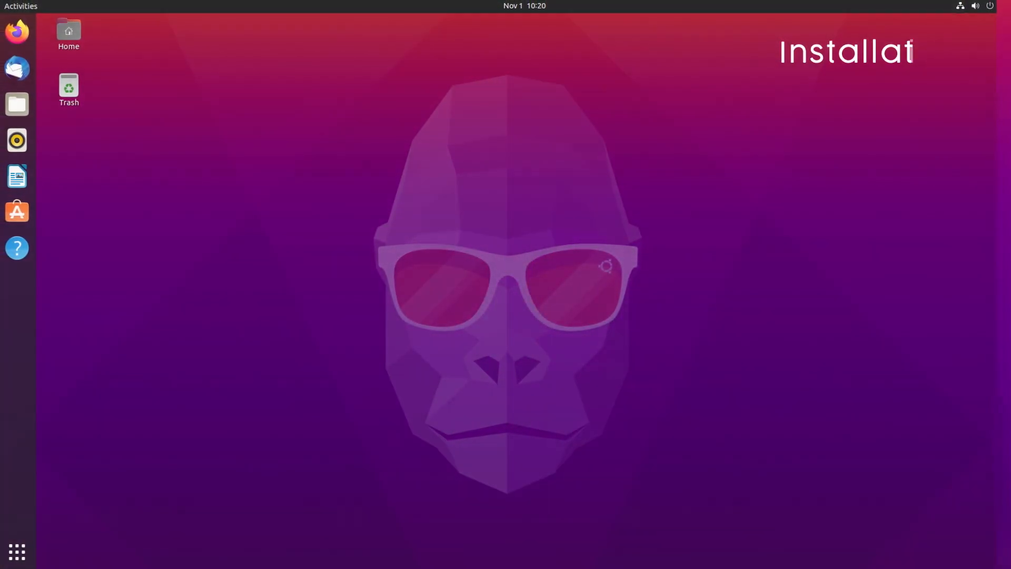
left_click(16, 31)
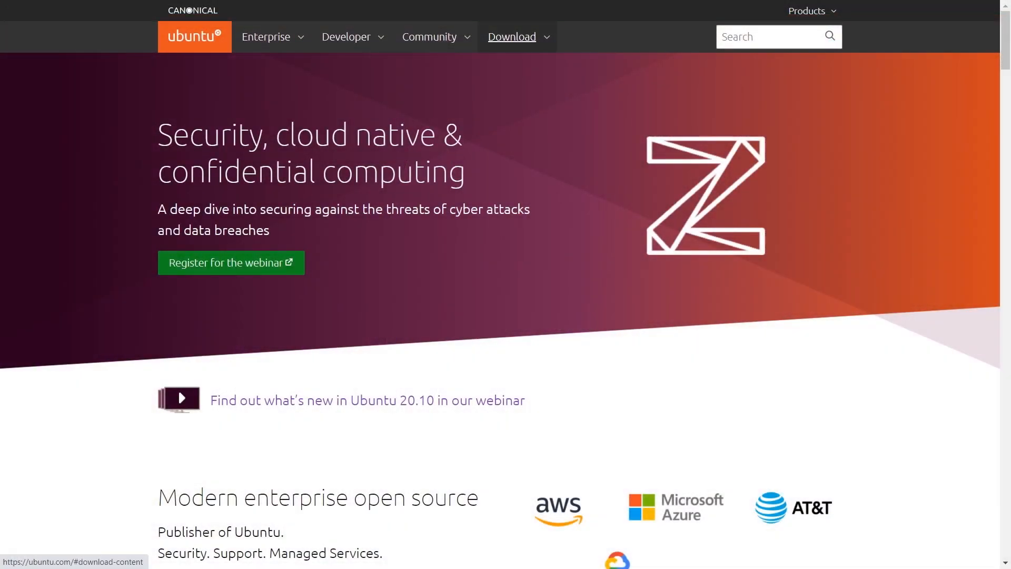
left_click(511, 37)
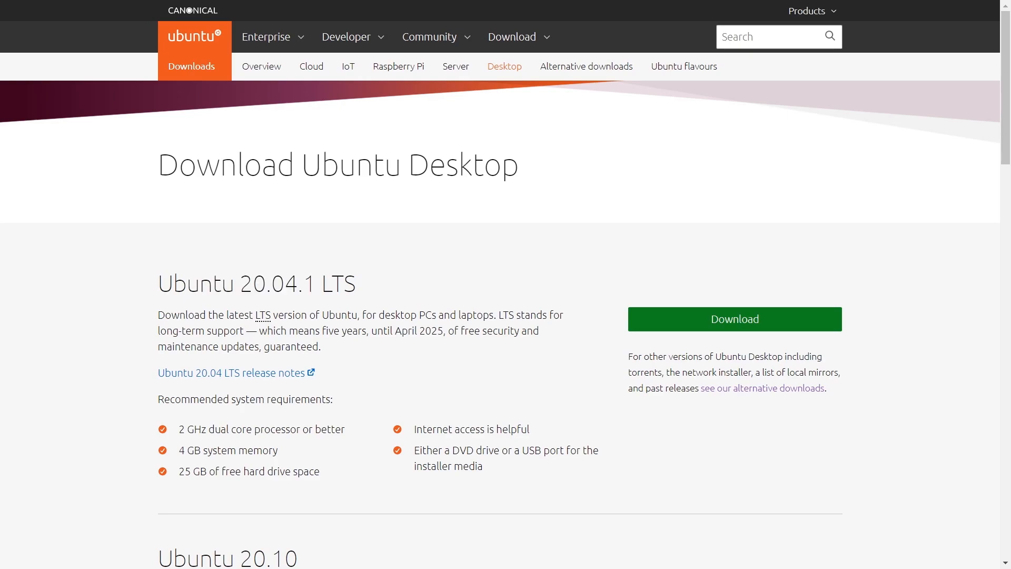
scroll("down", 3)
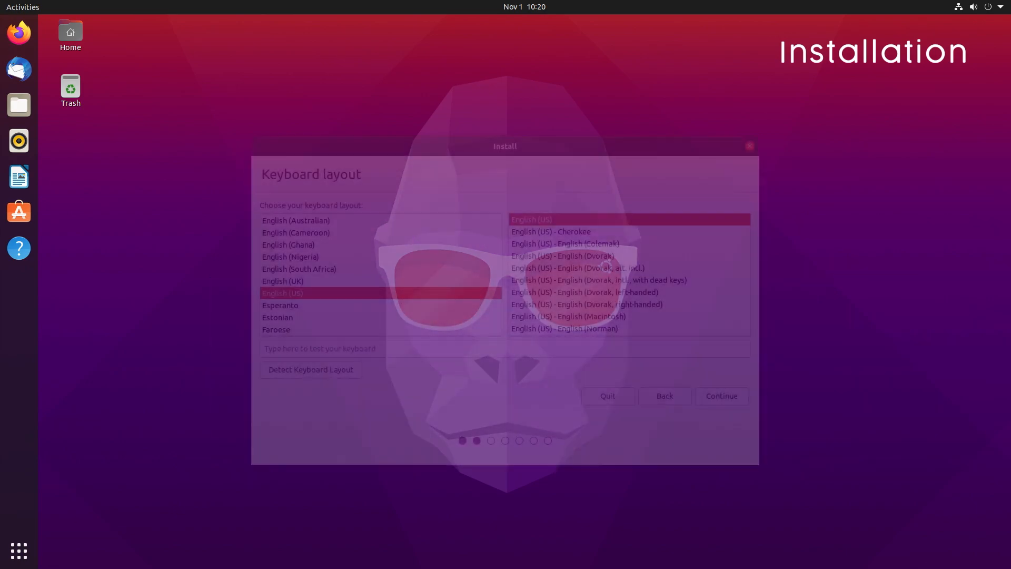
Accept US English keyboard, normal installation, erase-disk partition changes and Kolkata as location.
left_click(720, 396)
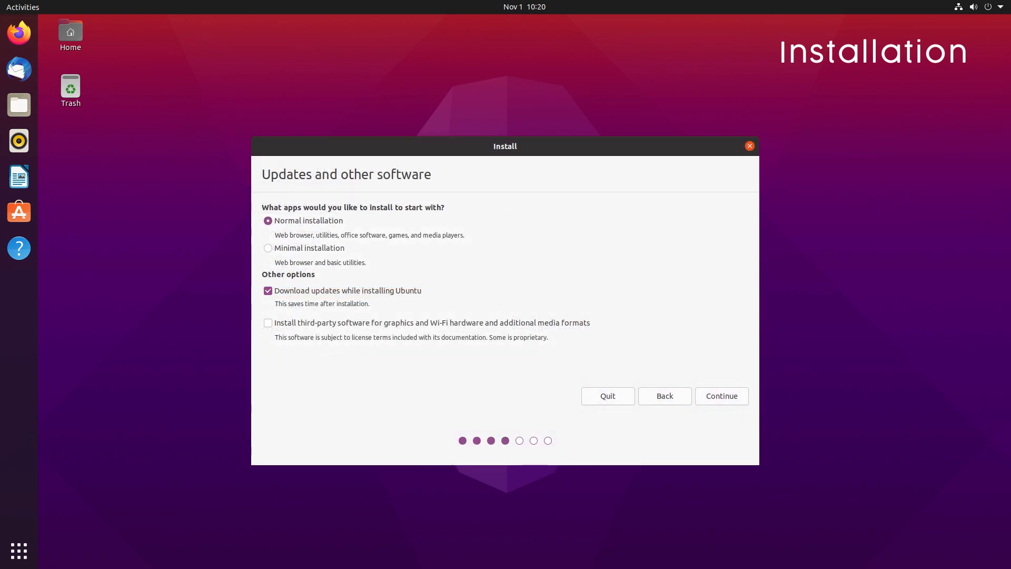
left_click(721, 396)
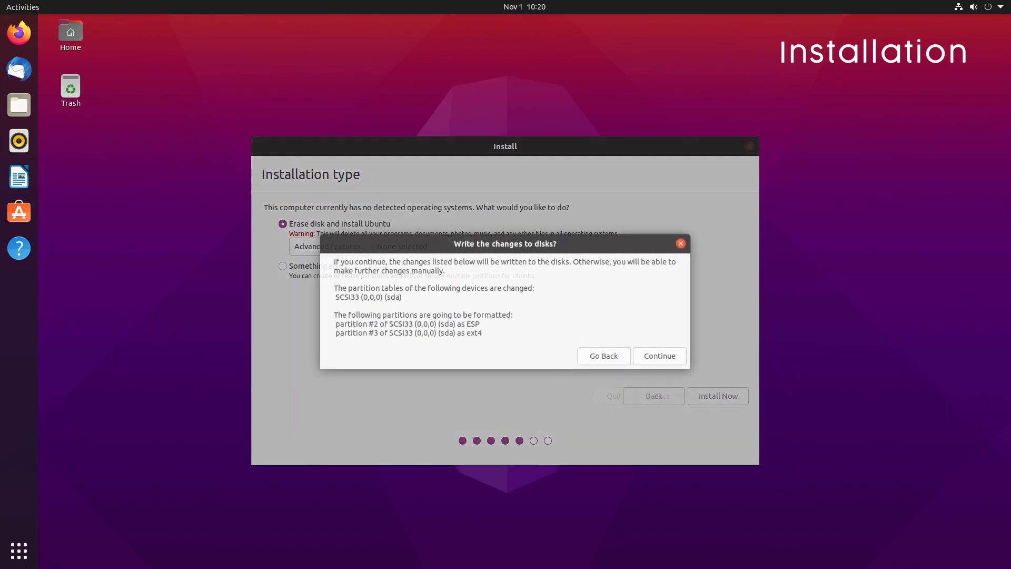
left_click(659, 356)
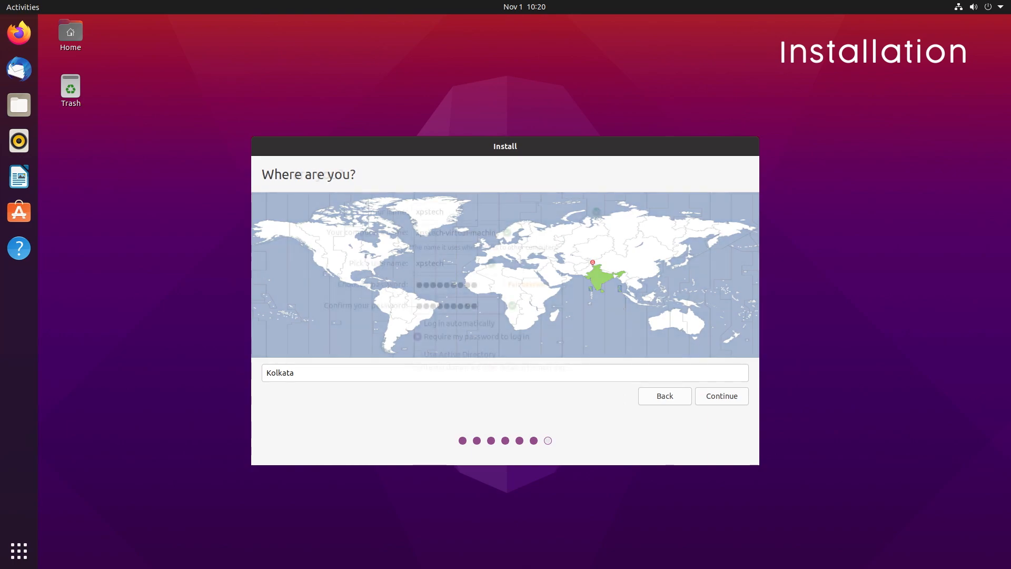
left_click(720, 395)
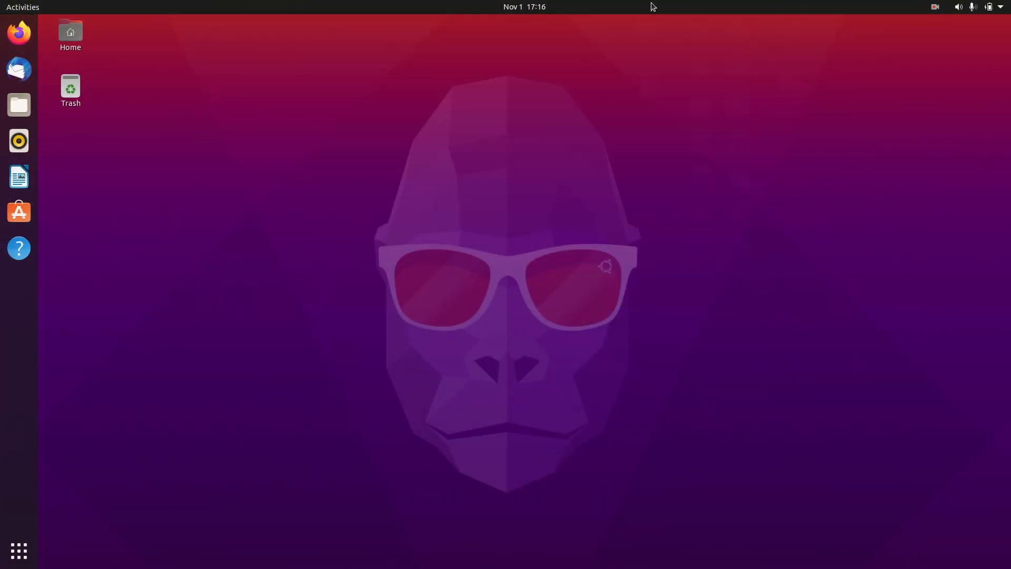
Open the 'Groovy Gorilla - Mascot & Wallpapers' thread and scroll through its wallpaper replies.
left_click(988, 7)
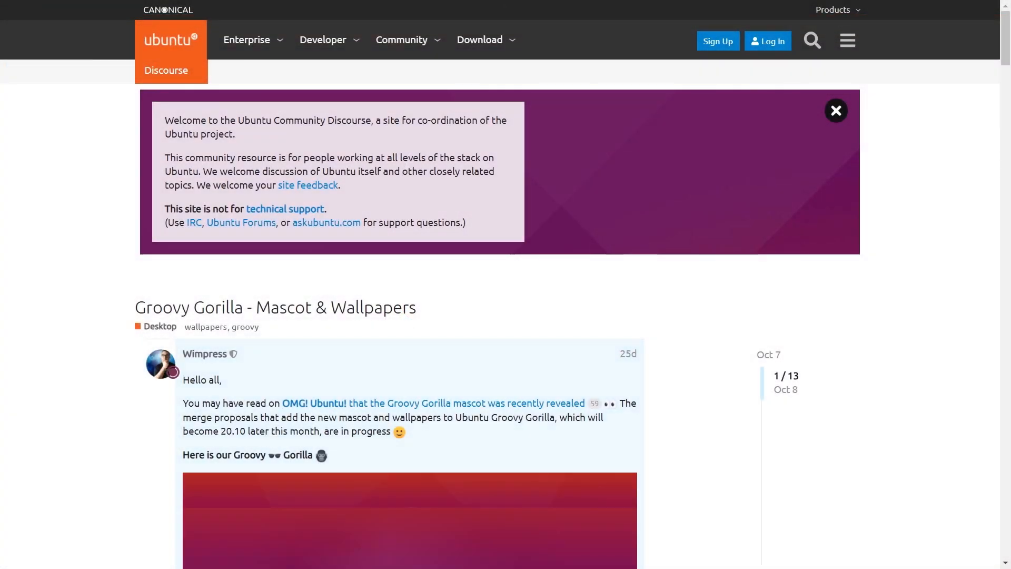
scroll("down", 3)
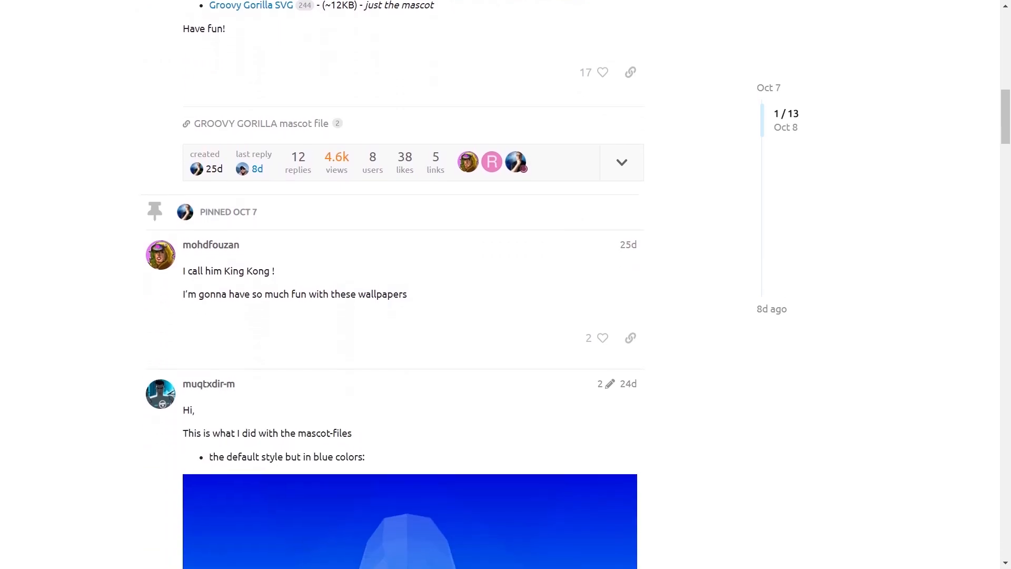
scroll("down", 3)
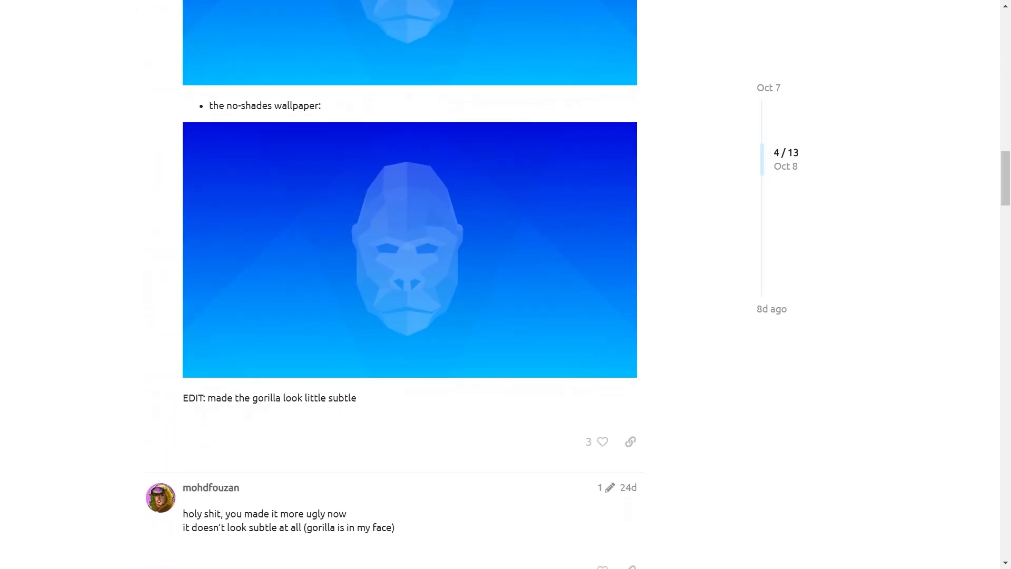
scroll("down", 3)
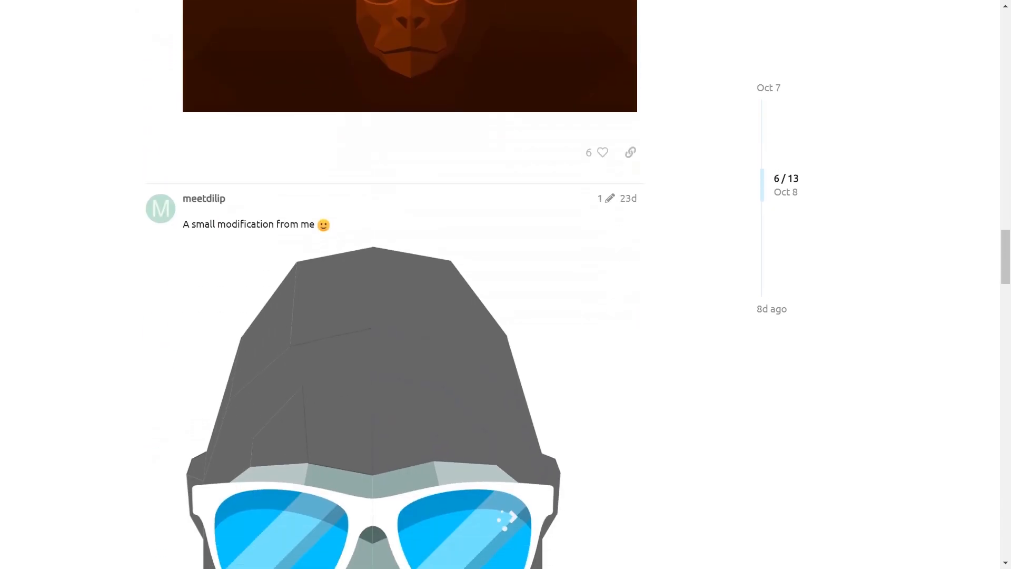
scroll("down", 3)
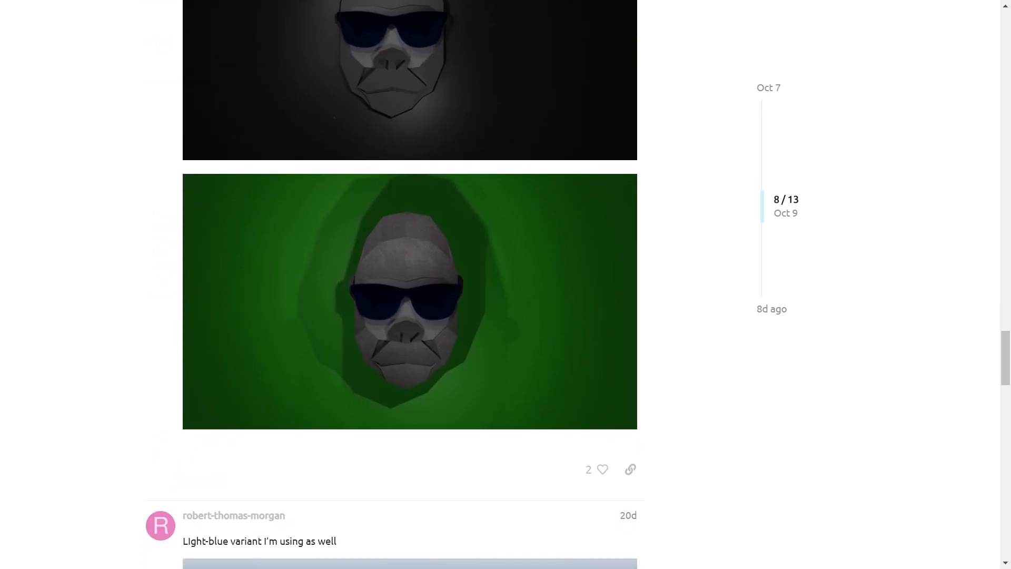
scroll("down", 3)
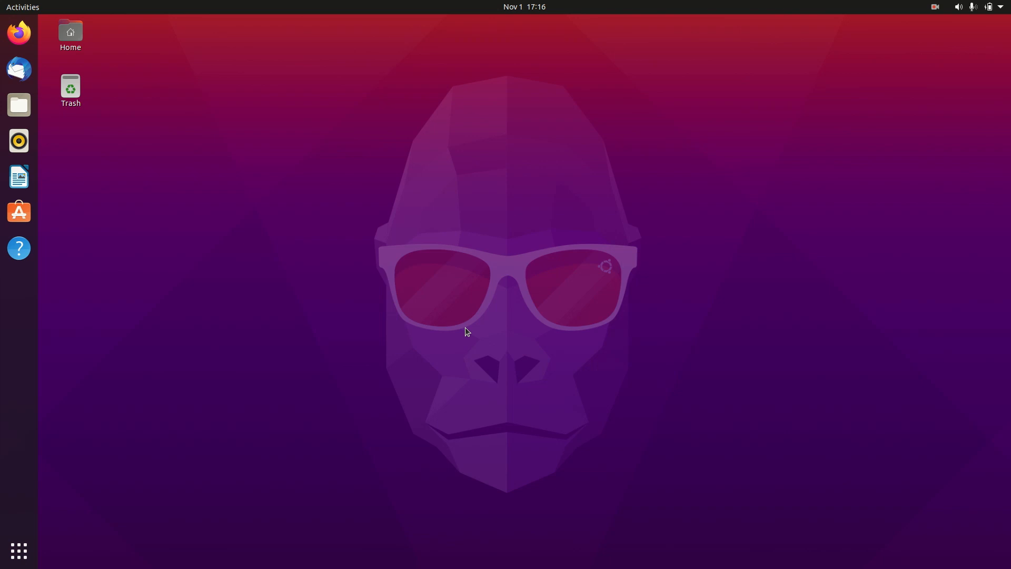
Check GNOME version 3.38.1 on the Settings About page, then close Settings.
right_click(465, 332)
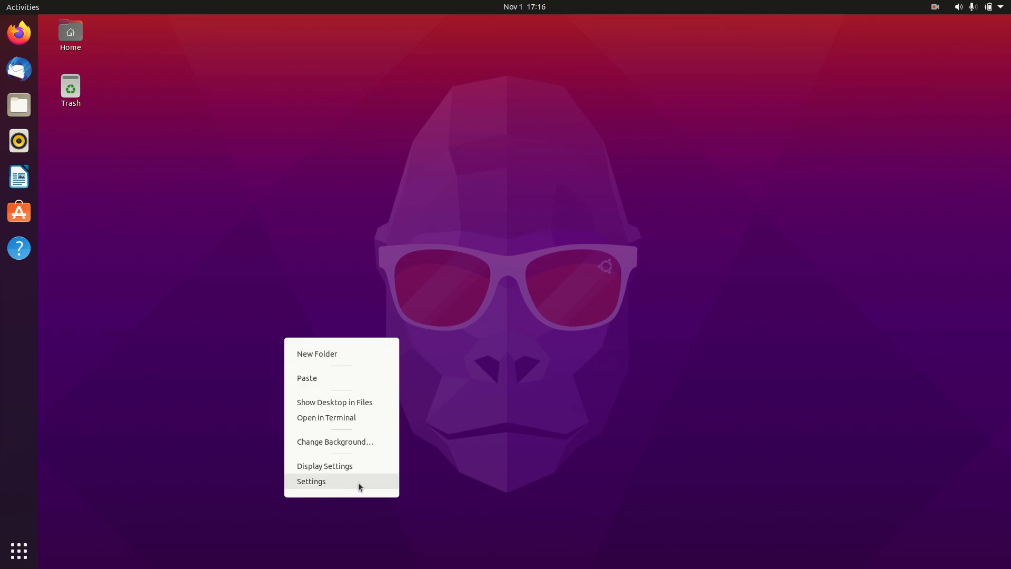
left_click(310, 480)
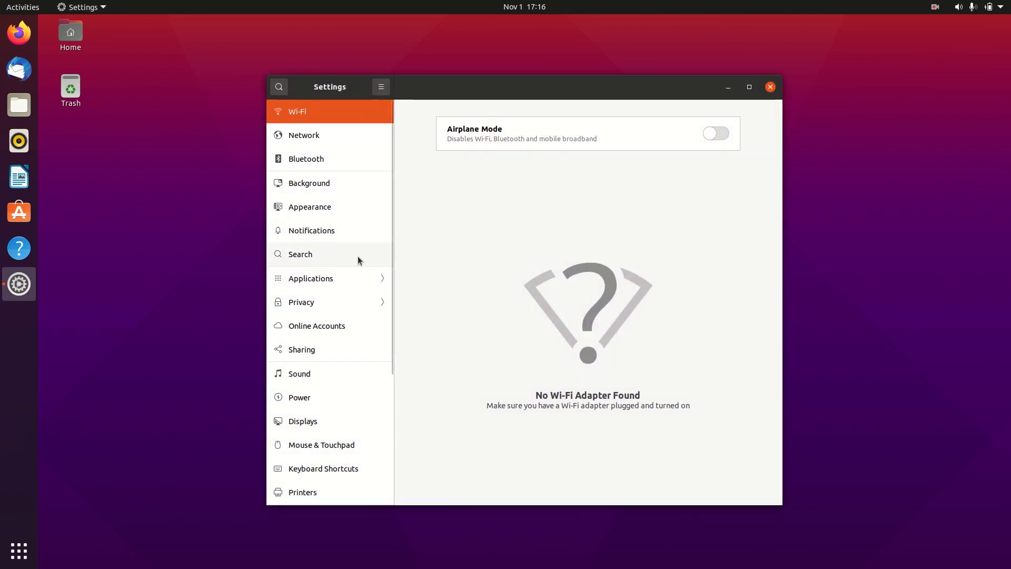
scroll("down", 3)
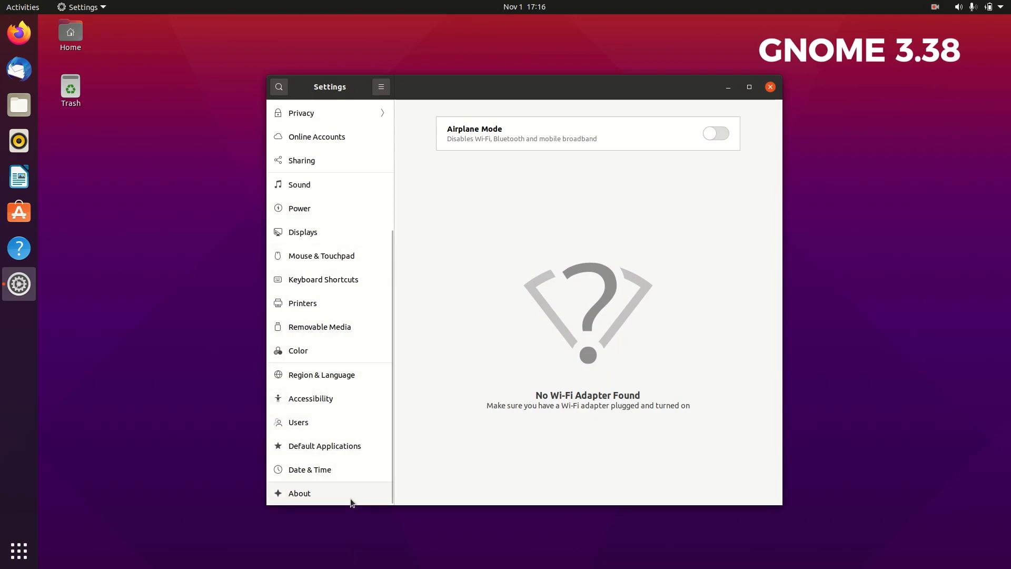
left_click(298, 493)
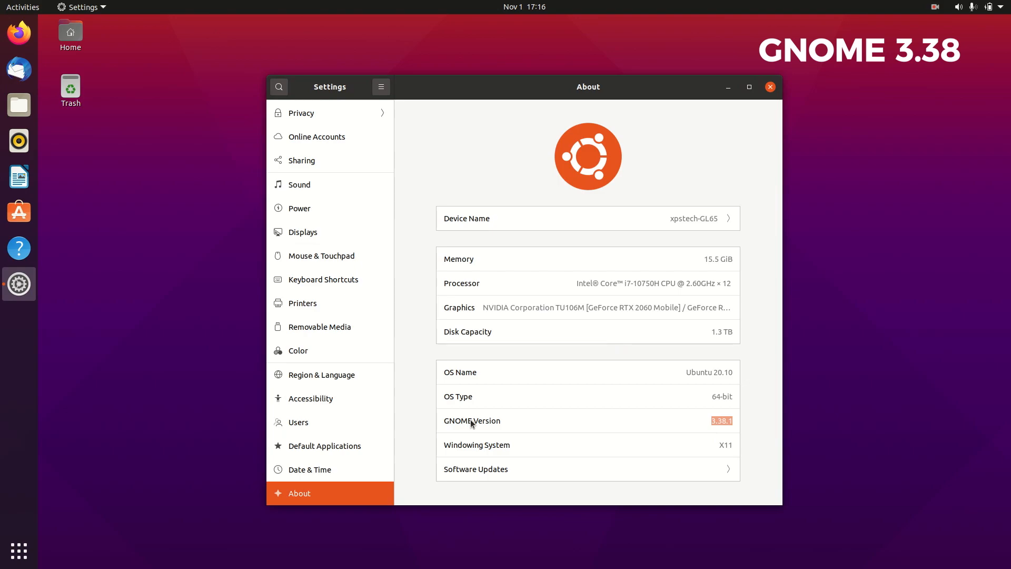
mouse_move(563, 427)
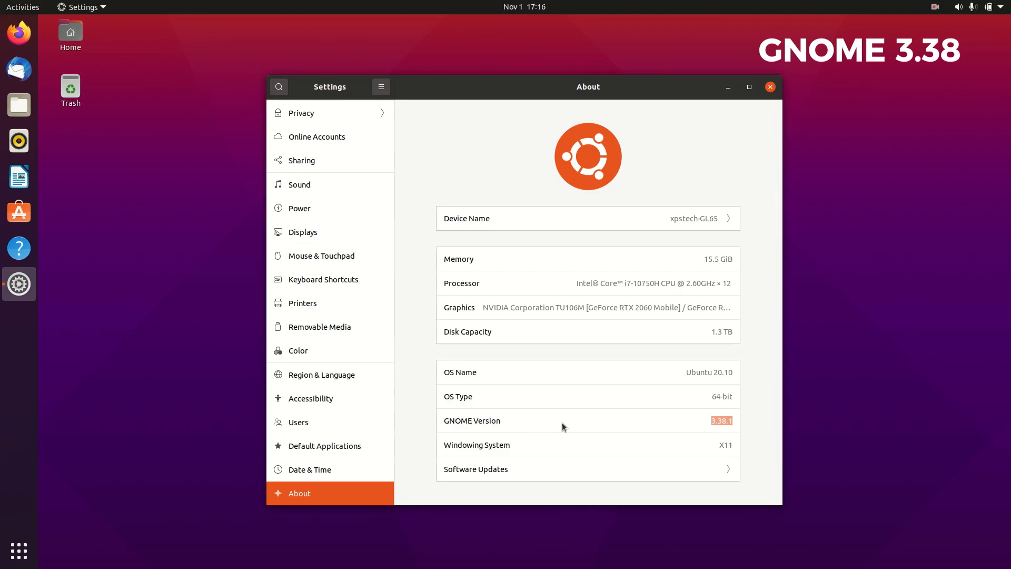
left_click(769, 87)
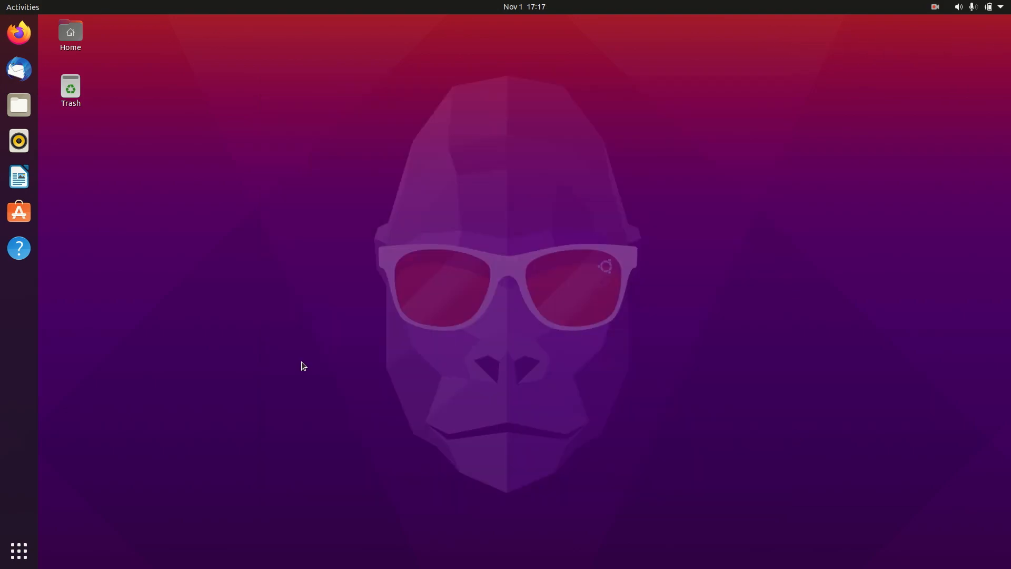
Look over the system menu's Power Off / Log Out options and the calendar, then show Activities.
left_click(989, 7)
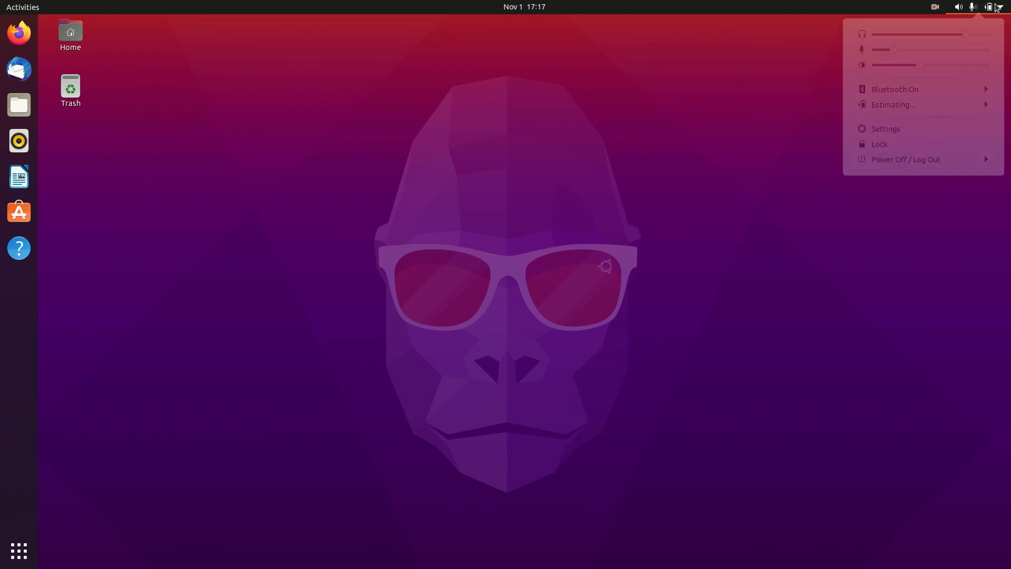
left_click(904, 164)
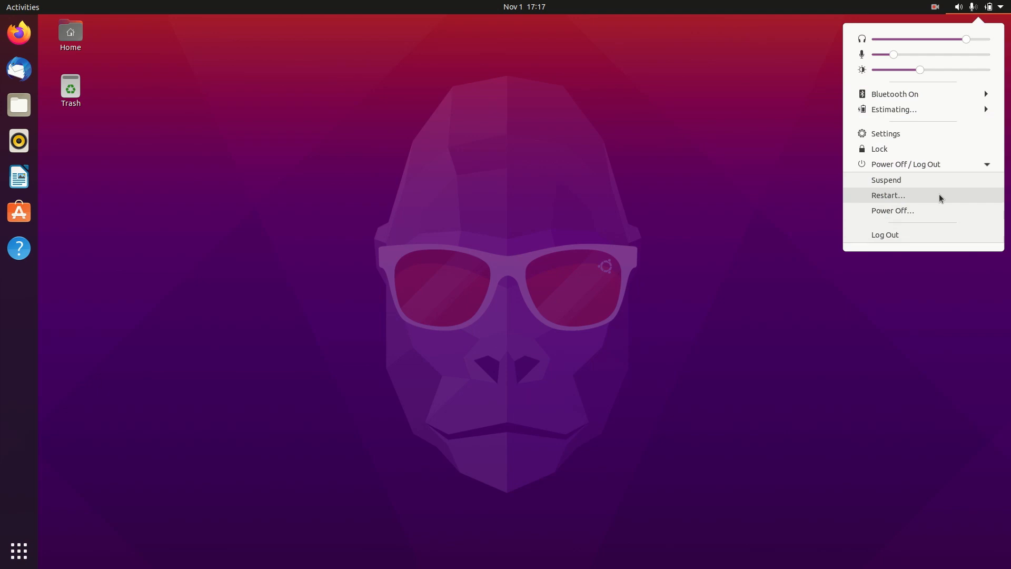
left_click(523, 7)
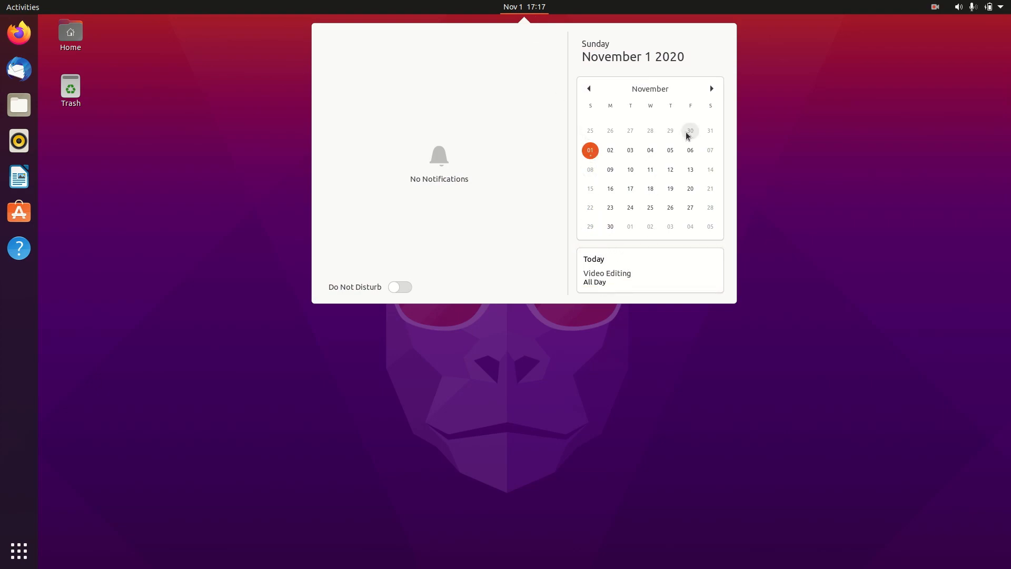
left_click(543, 347)
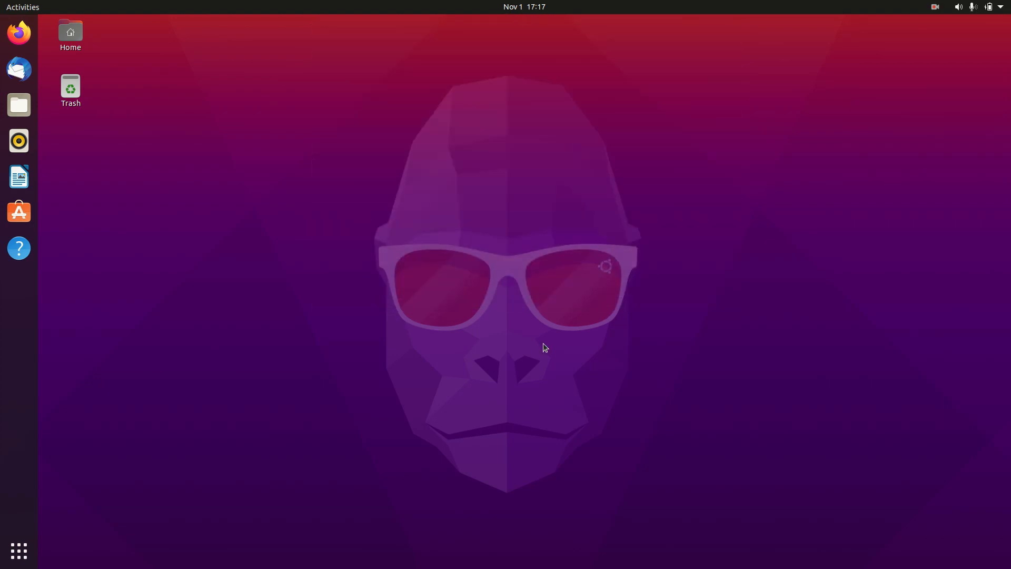
left_click(18, 551)
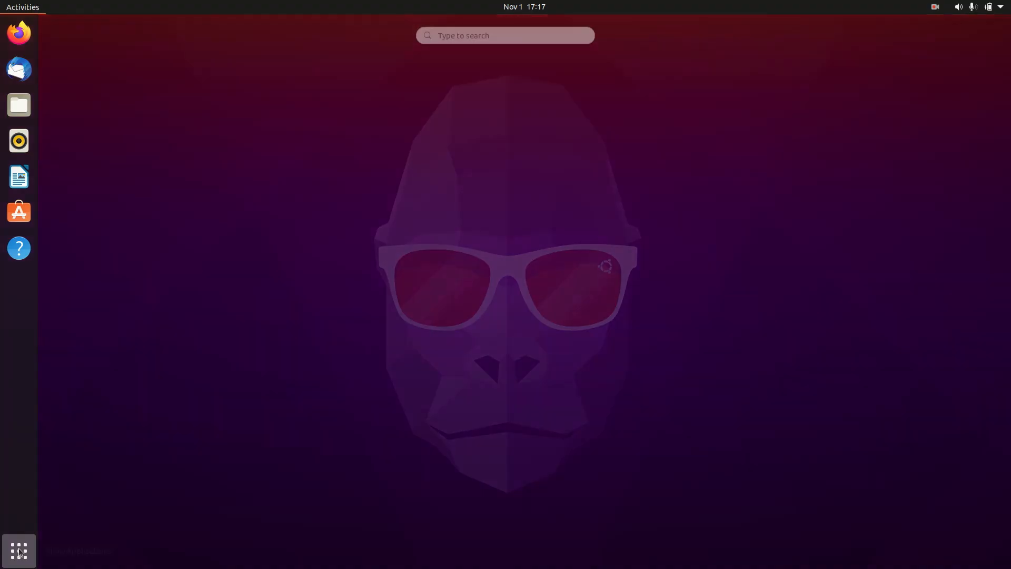
Page through the installed-applications grid and open the Utilities folder.
left_click(18, 551)
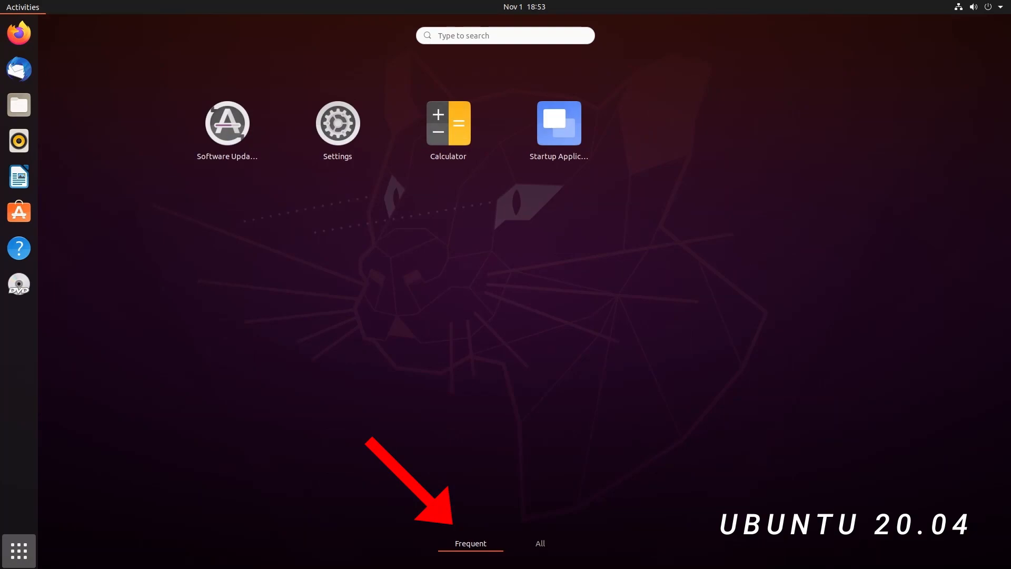
left_click(540, 543)
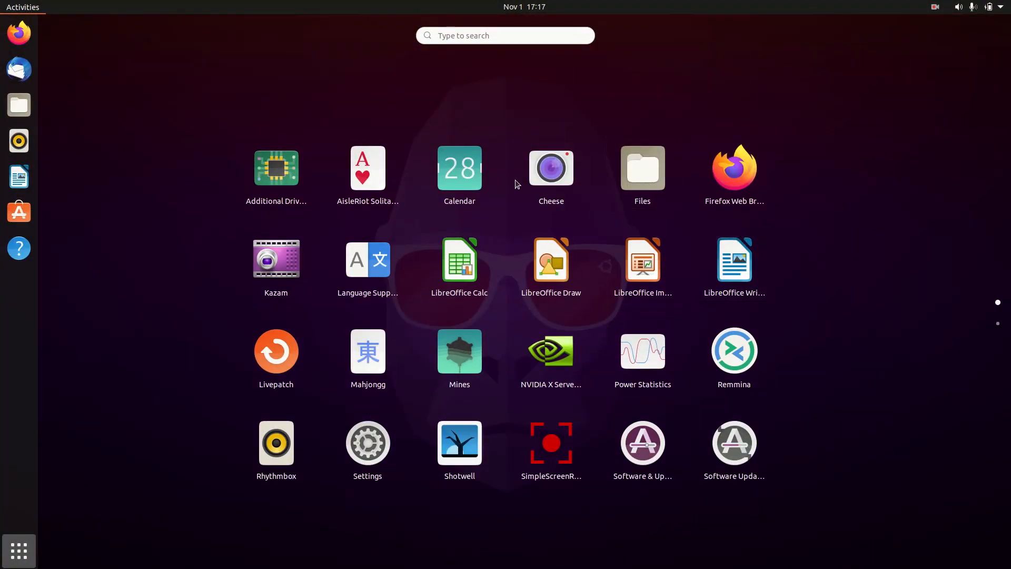
mouse_move(459, 170)
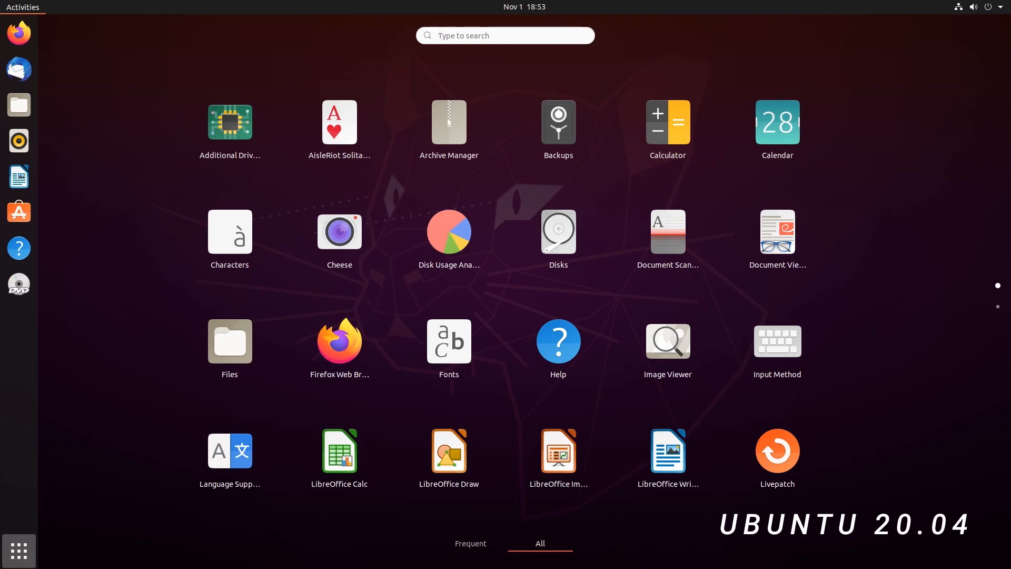
left_click(470, 543)
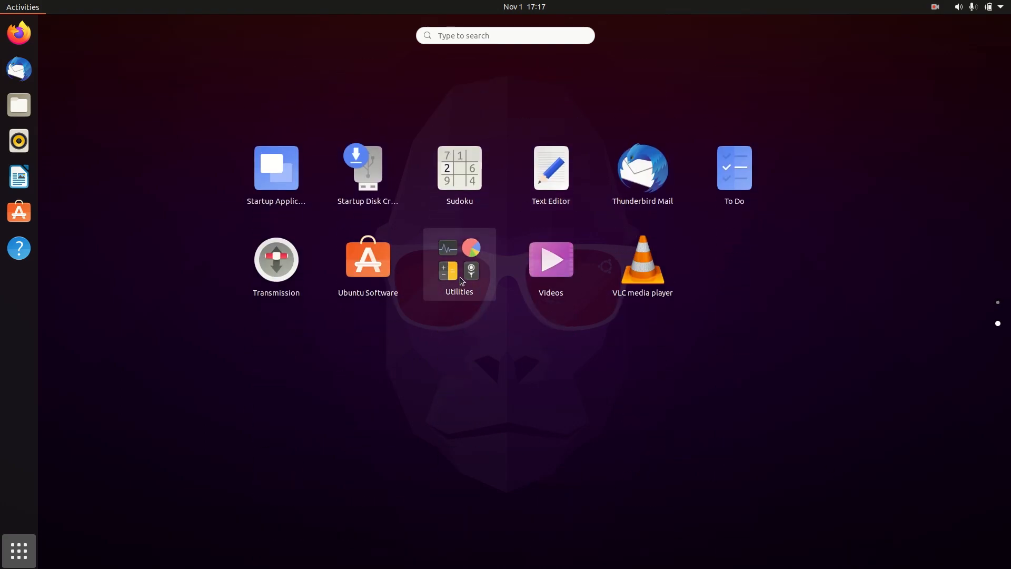
left_click(459, 267)
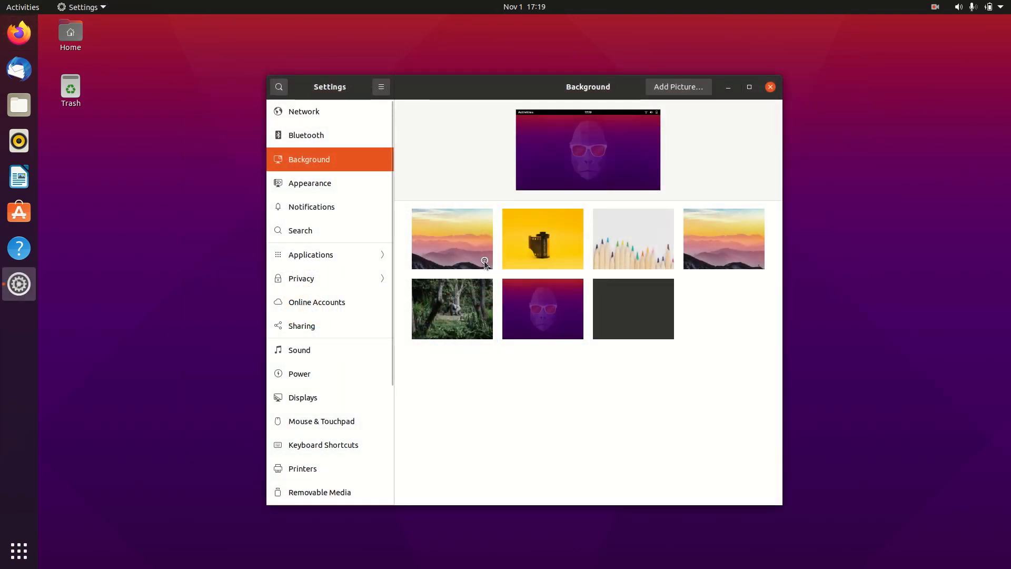
left_click(542, 238)
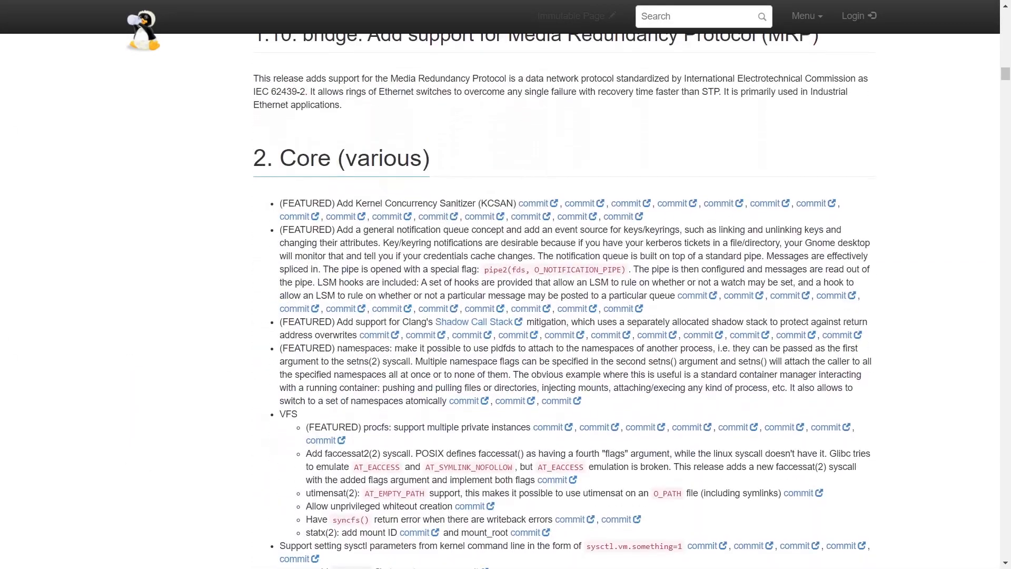
Scroll the release notes through Memory management and BPF, and bring up a commit link's context menu.
scroll("down", 3)
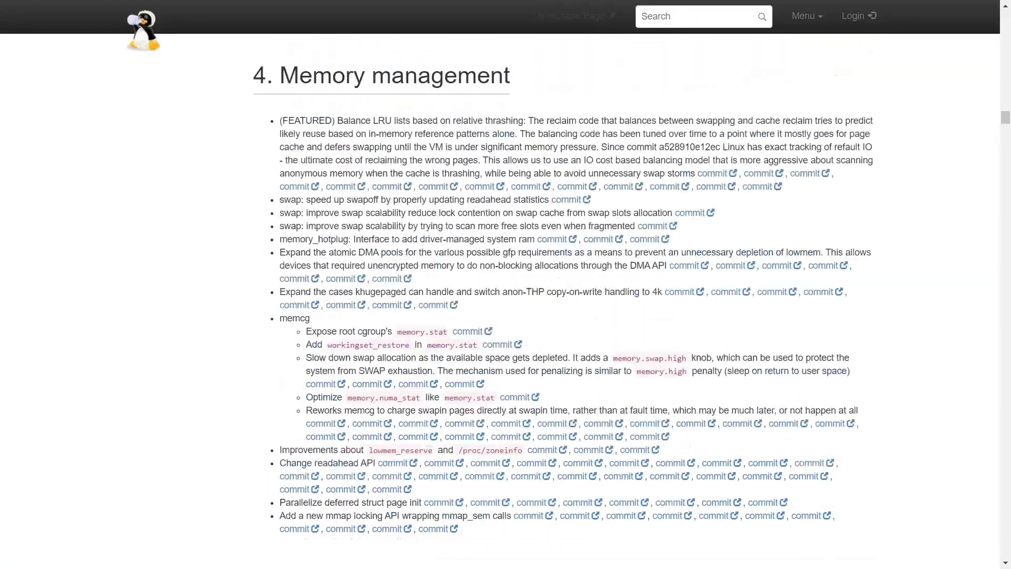
scroll("down", 3)
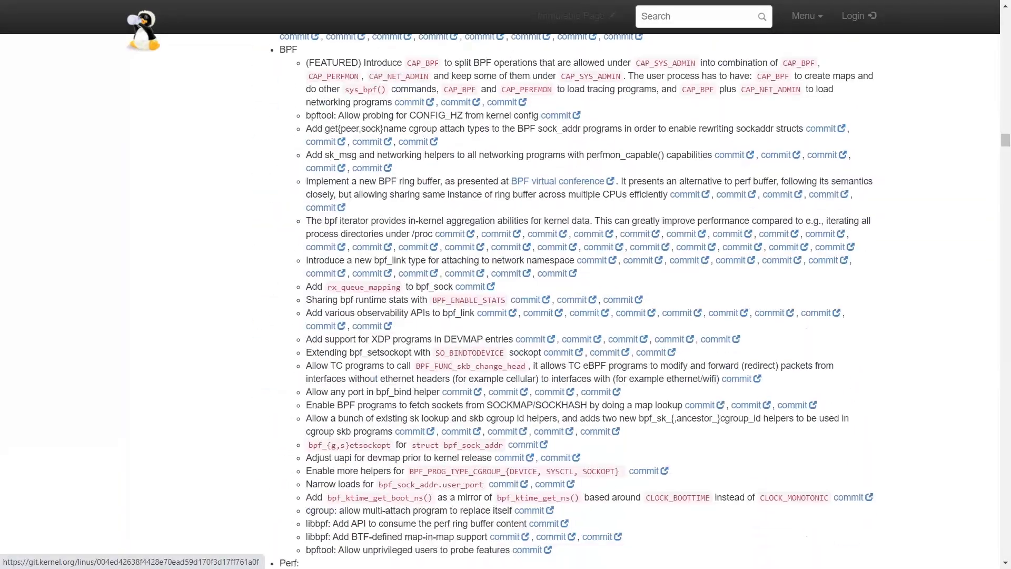
right_click(559, 152)
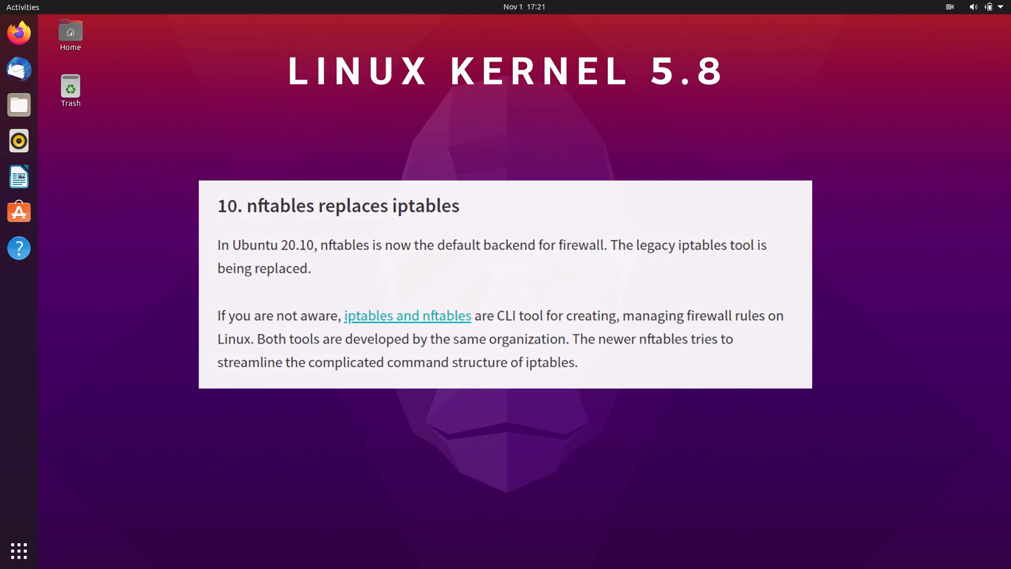
Follow the 'iptables and nftables' link to the nftables Configuring tables wiki page.
left_click(407, 315)
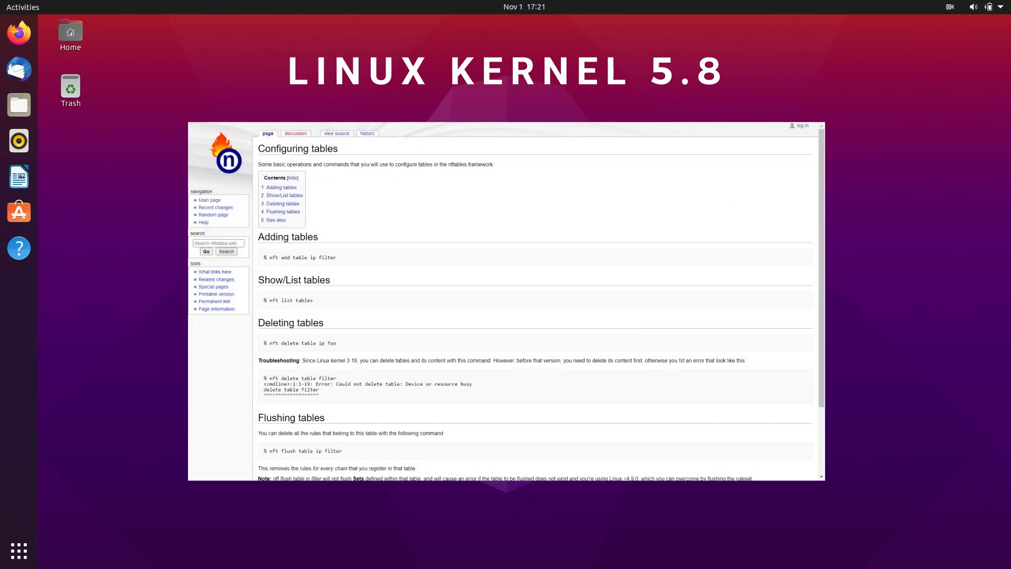
left_click(18, 281)
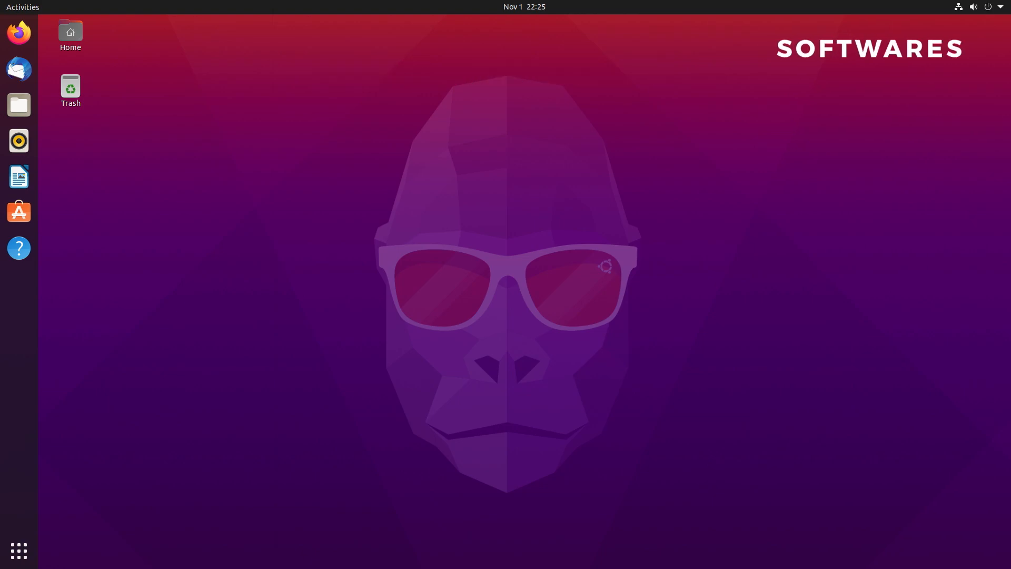
View the app grid with Firefox v81 and LibreOffice 7.0.2, launch Ubuntu Software, then switch to the Snap Store.
left_click(19, 551)
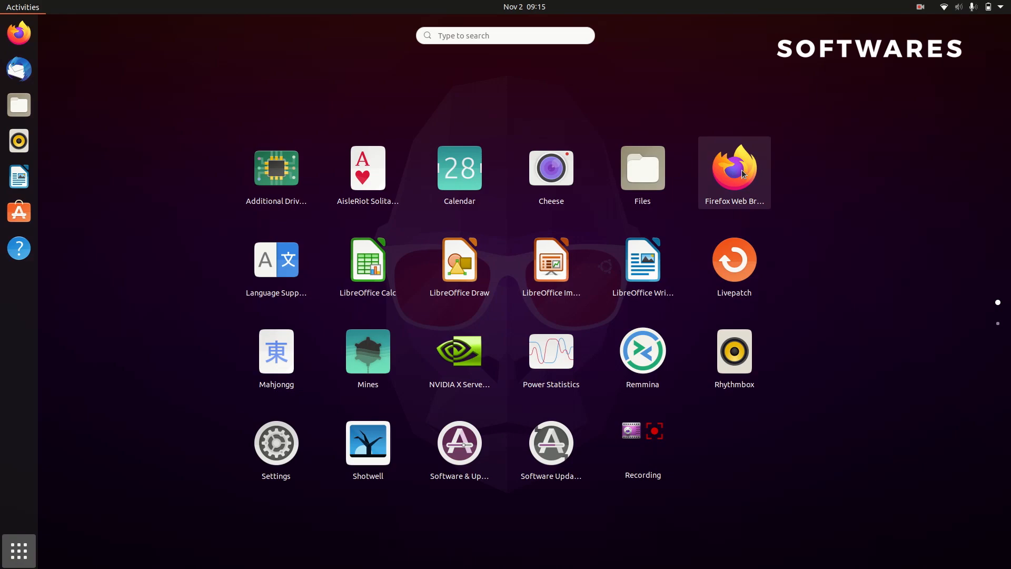
mouse_move(641, 259)
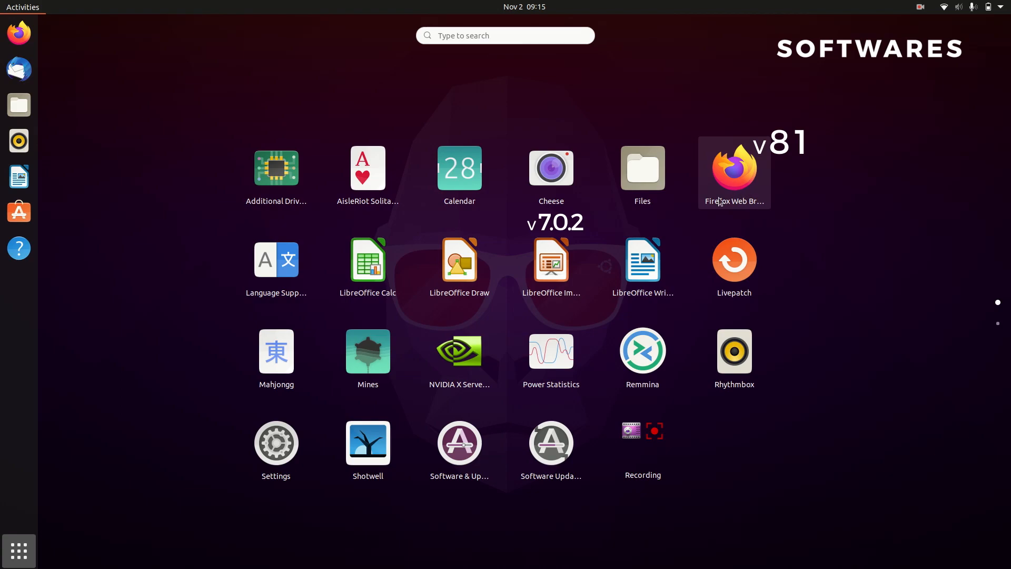
mouse_move(643, 263)
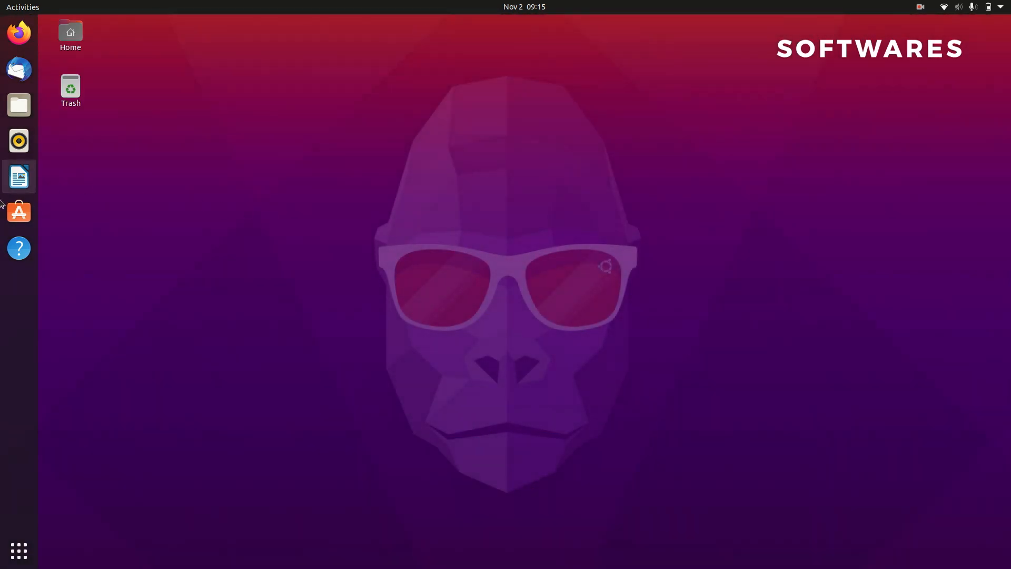
left_click(18, 213)
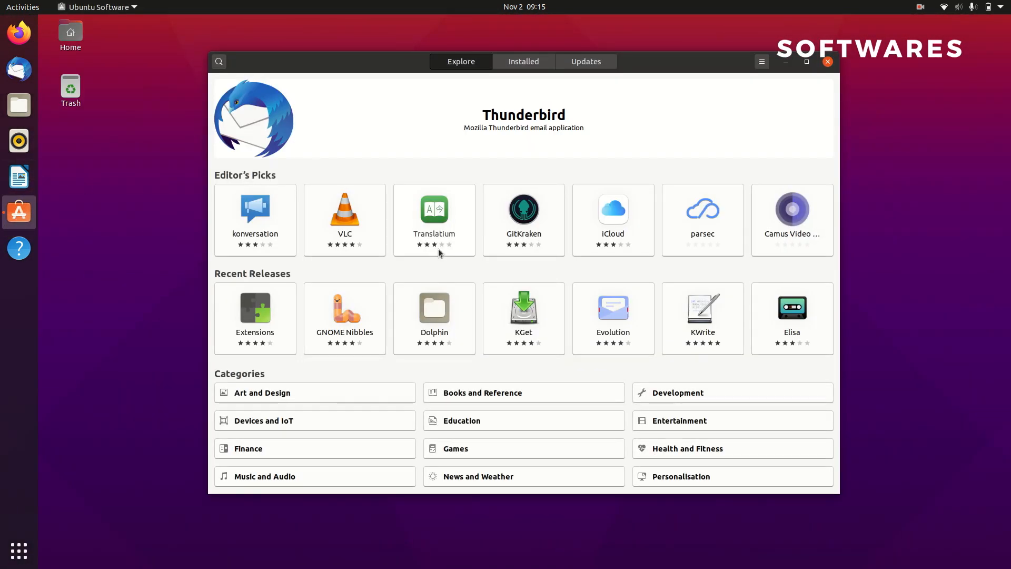
left_click(523, 61)
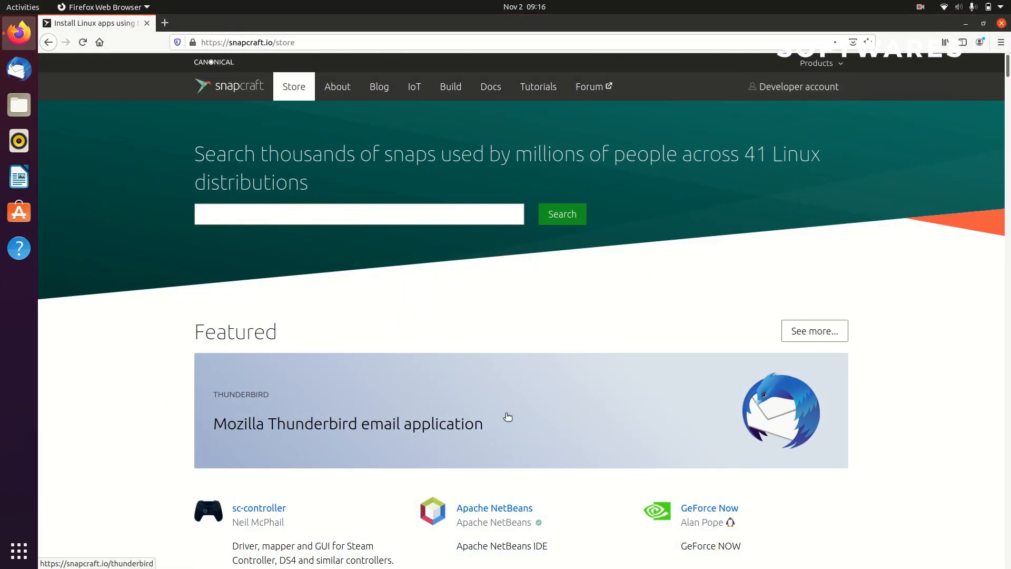
Scroll past Snapcraft's featured snaps and open the GeForce Now snap page.
scroll("down", 3)
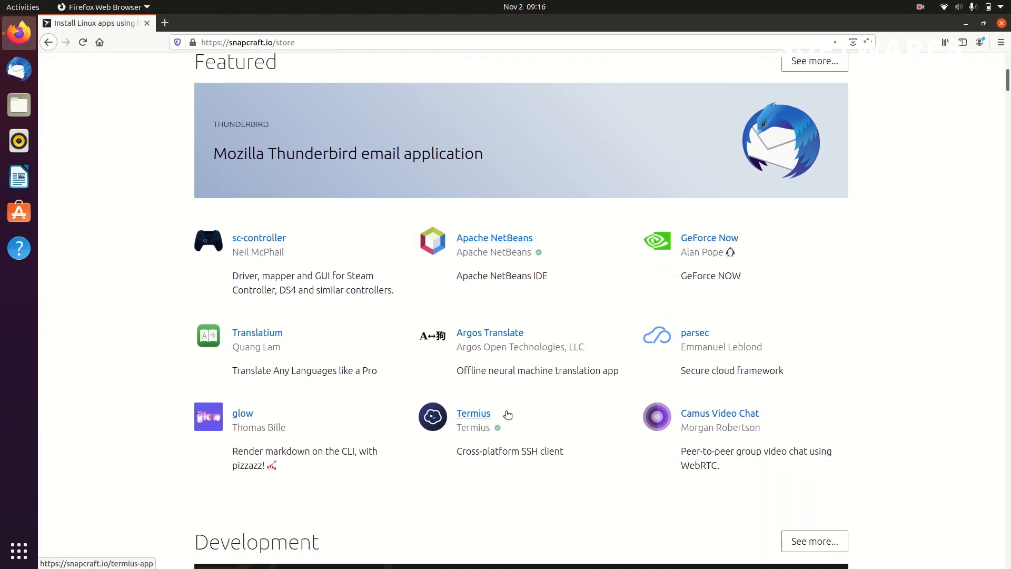
scroll("down", 3)
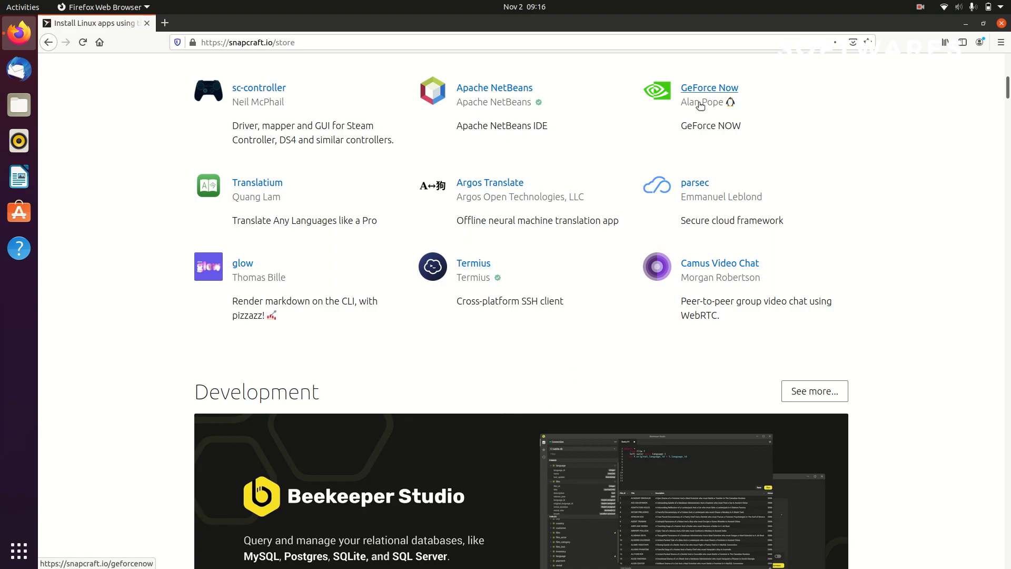
left_click(708, 88)
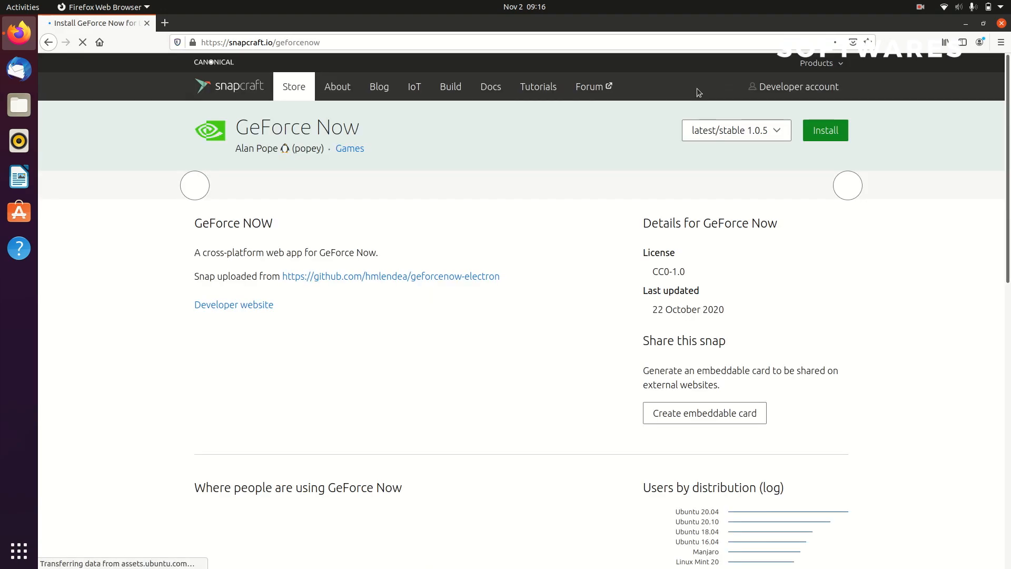
left_click(824, 130)
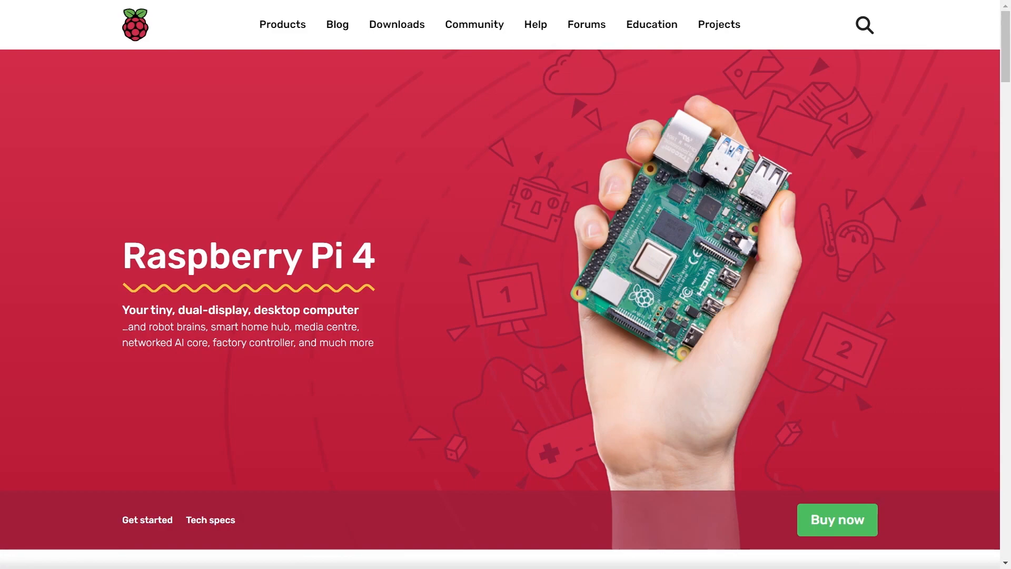
Scroll the Raspberry Pi 4 page to the 'Faster, more powerful' specs and From $35 price.
scroll("down", 3)
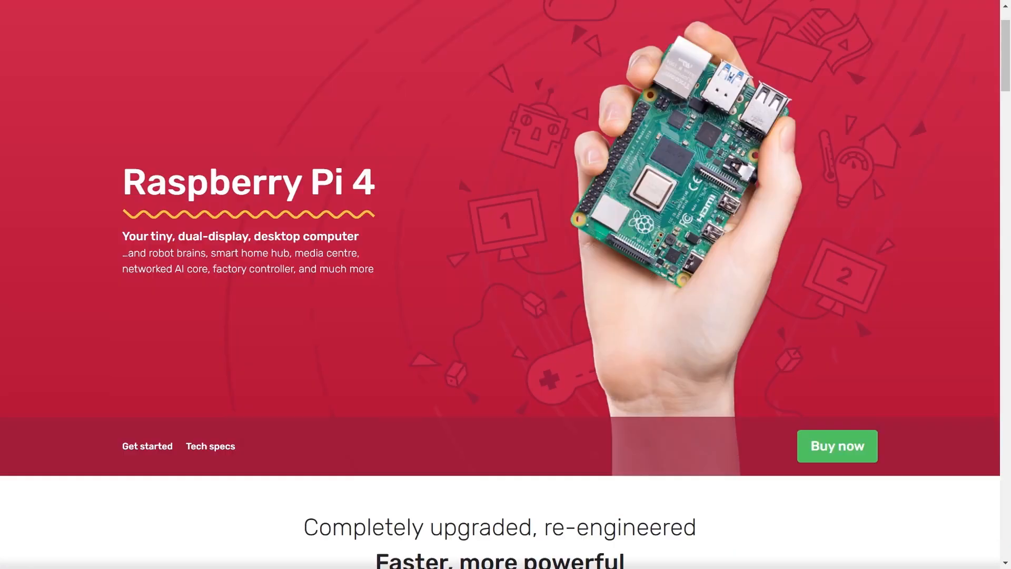
scroll("down", 3)
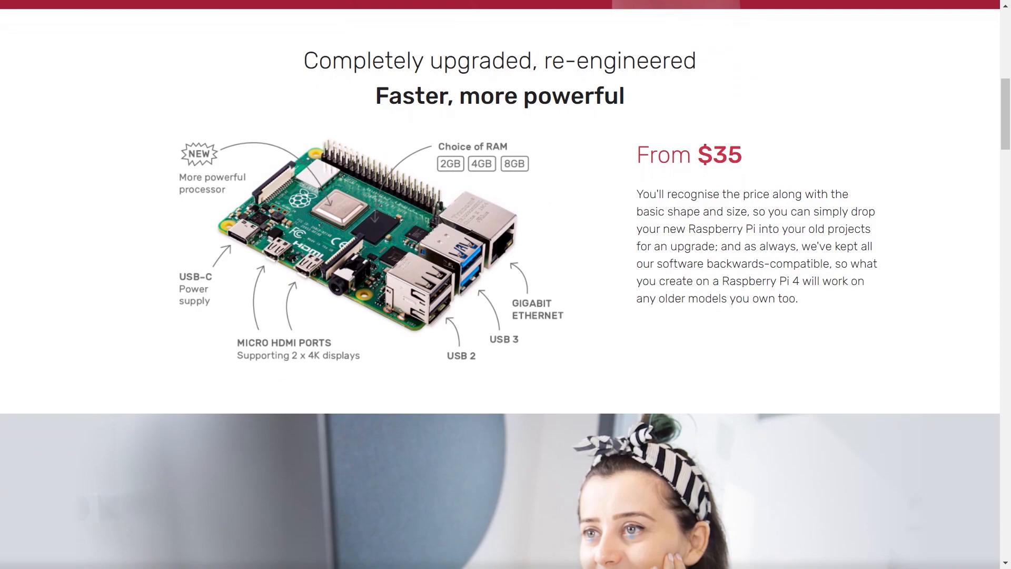
scroll("down", 3)
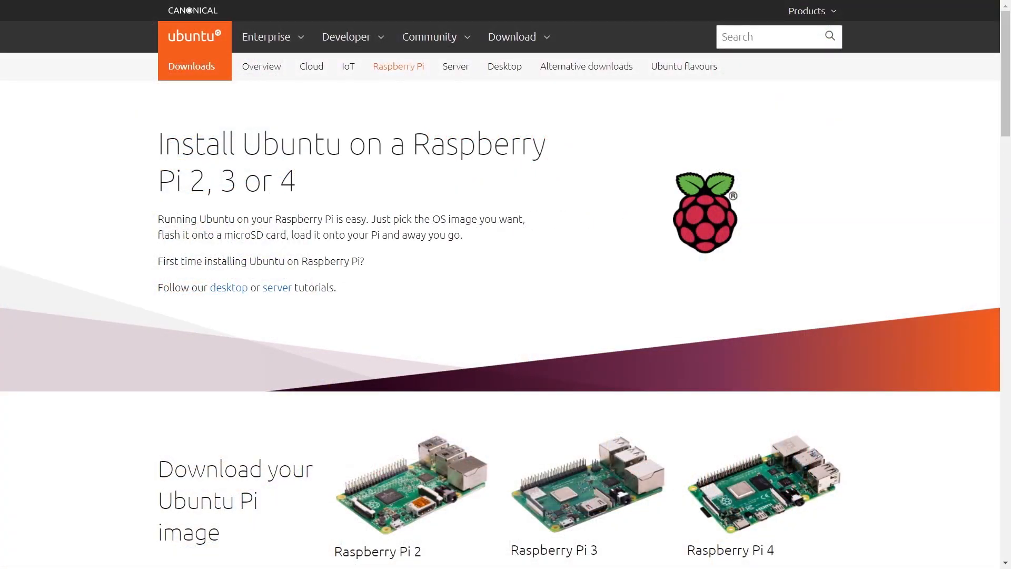
Scroll the Raspberry Pi 4 desktop tutorial and jump to step 3, 'Boot your Desktop'.
scroll("down", 3)
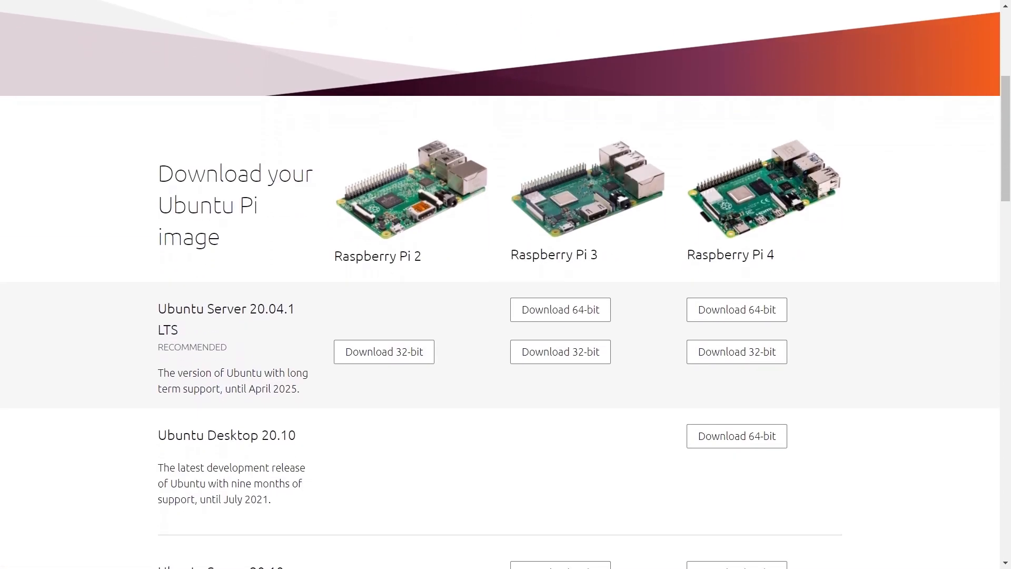
scroll("down", 3)
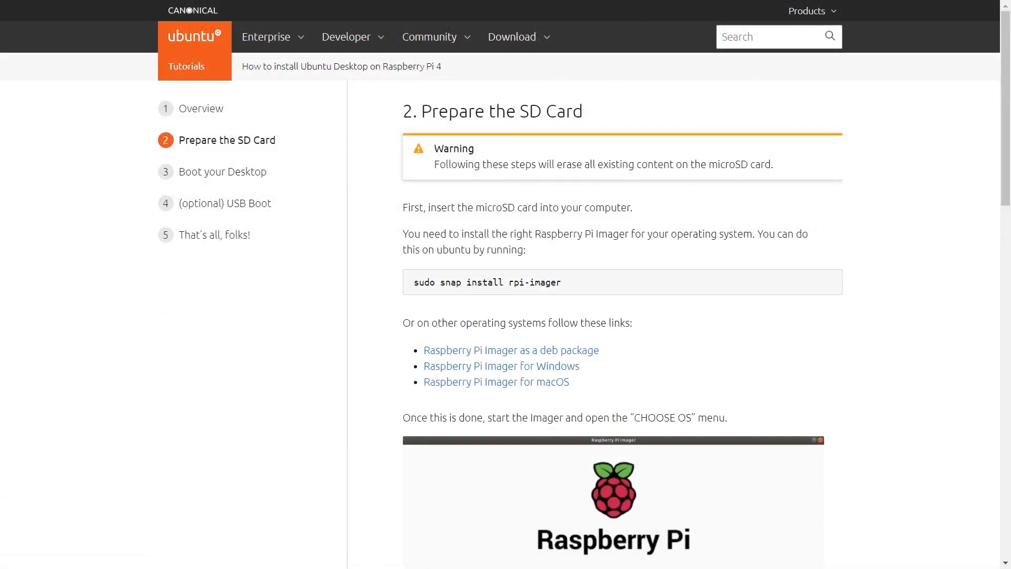
scroll("down", 3)
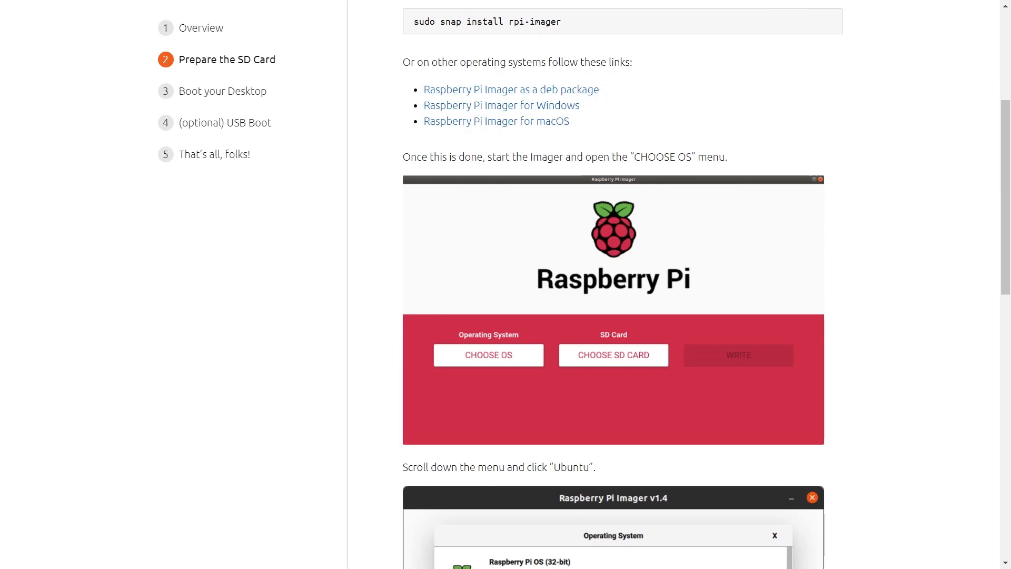
scroll("down", 3)
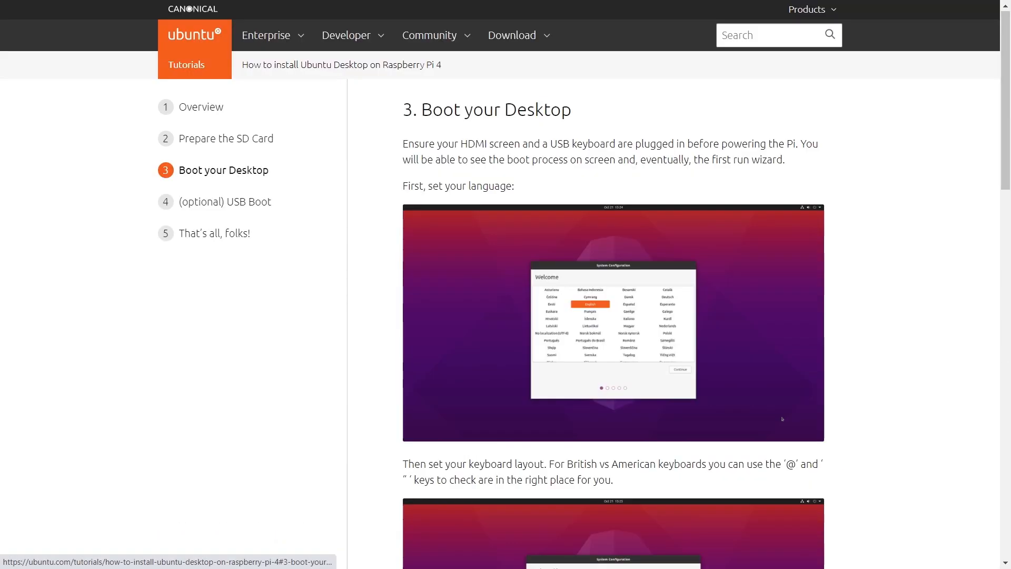
left_click(644, 15)
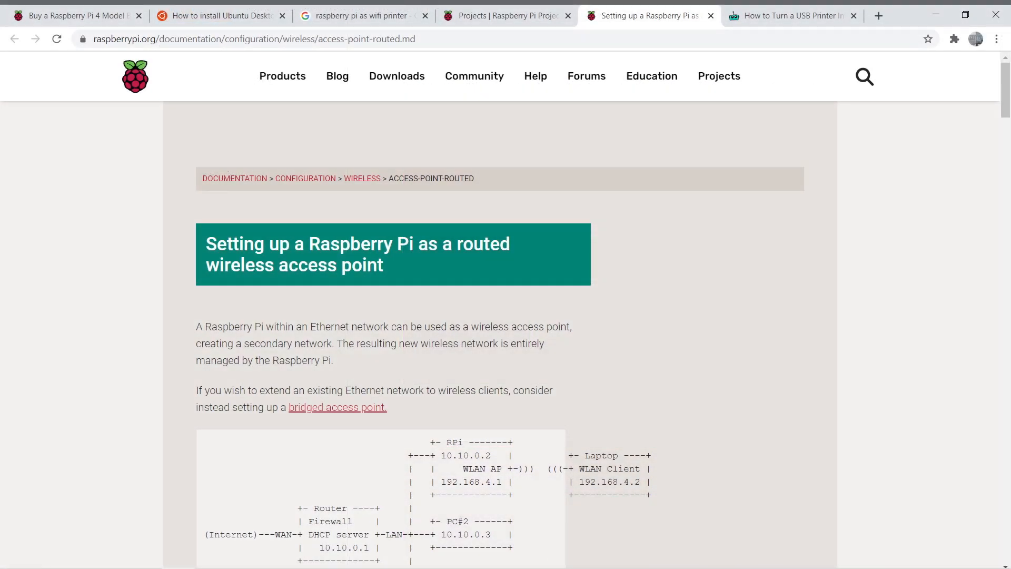
Switch to the tab with the Raspberry Pi routed wireless access point guide.
left_click(790, 15)
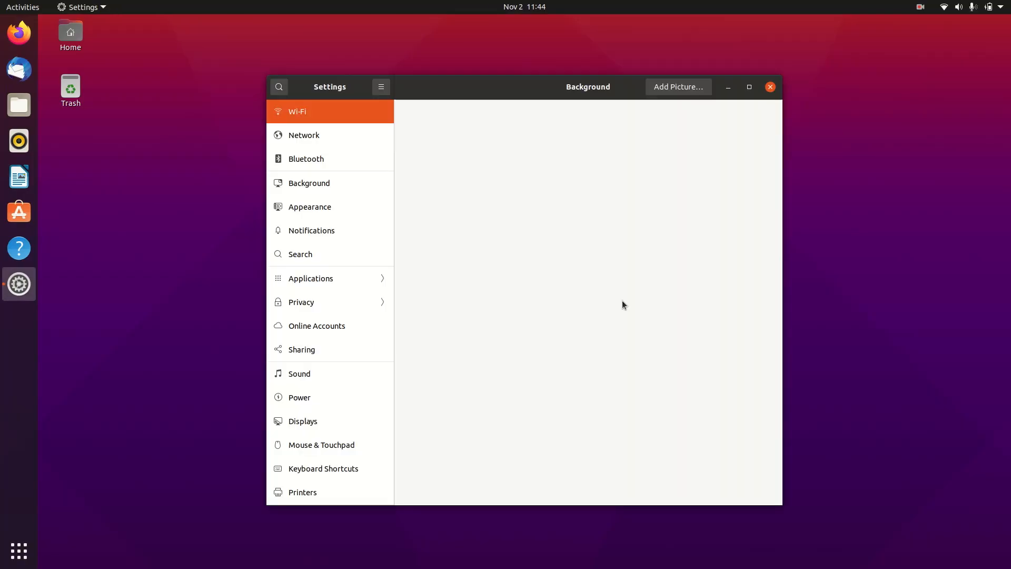
Set the orange-pink mountain sunset wallpaper in Background settings and close the Settings window.
left_click(308, 183)
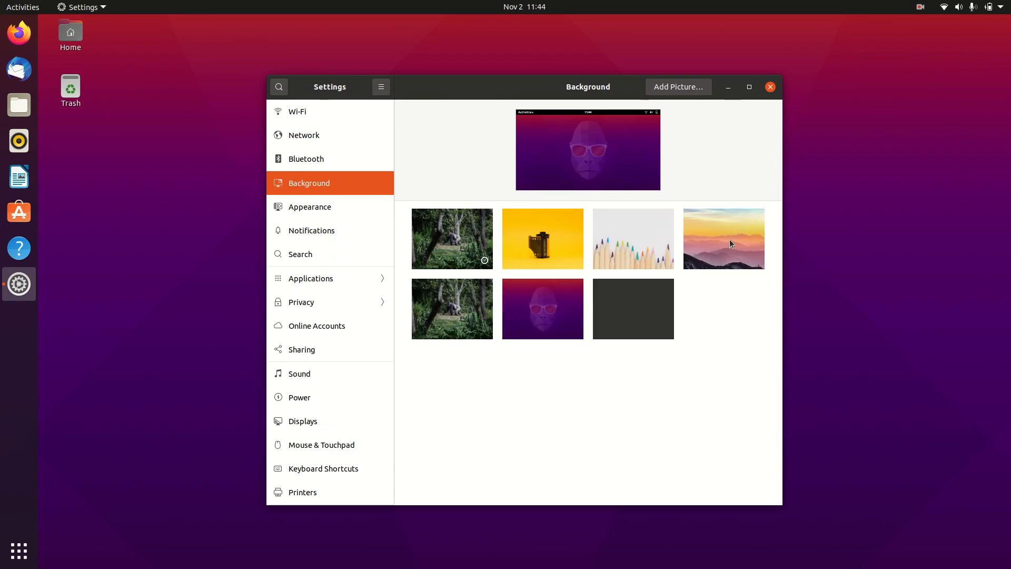
left_click(722, 238)
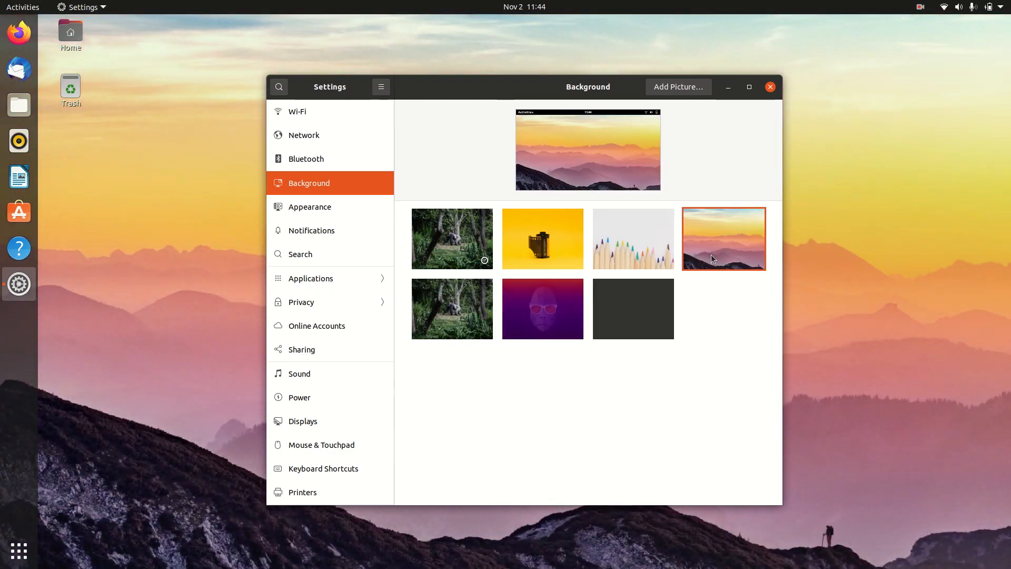
left_click(769, 86)
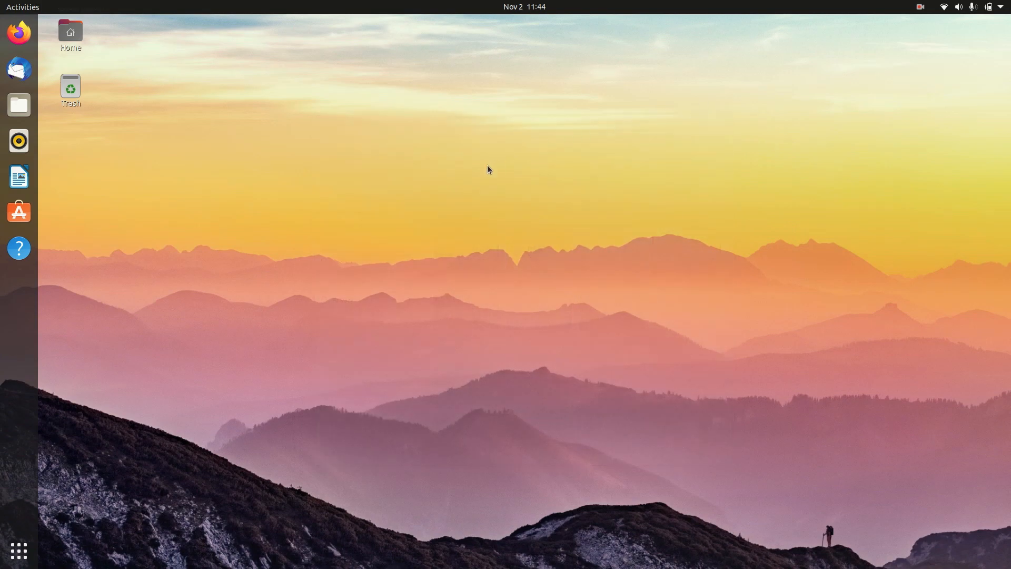
left_click(19, 32)
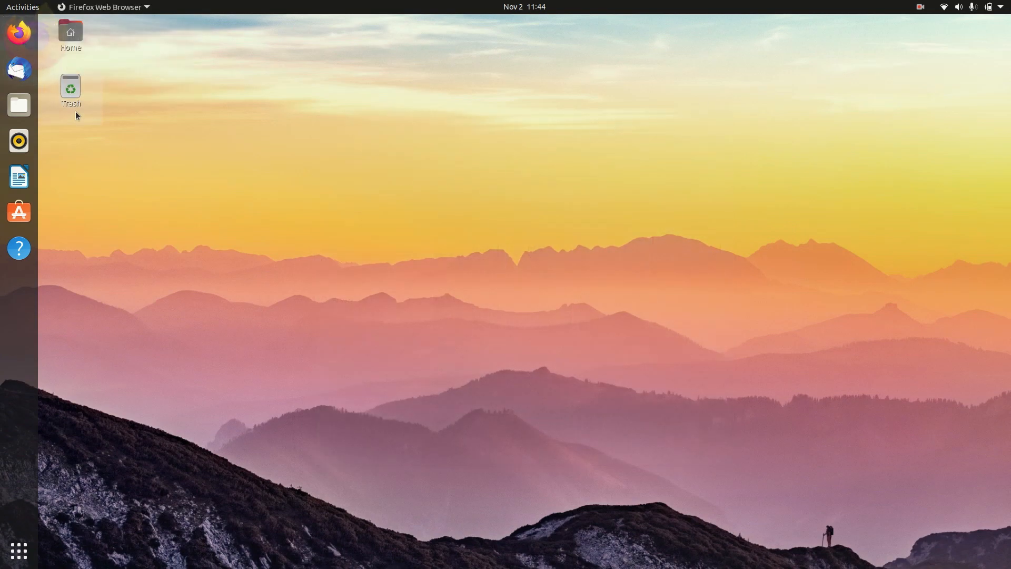
left_click(19, 551)
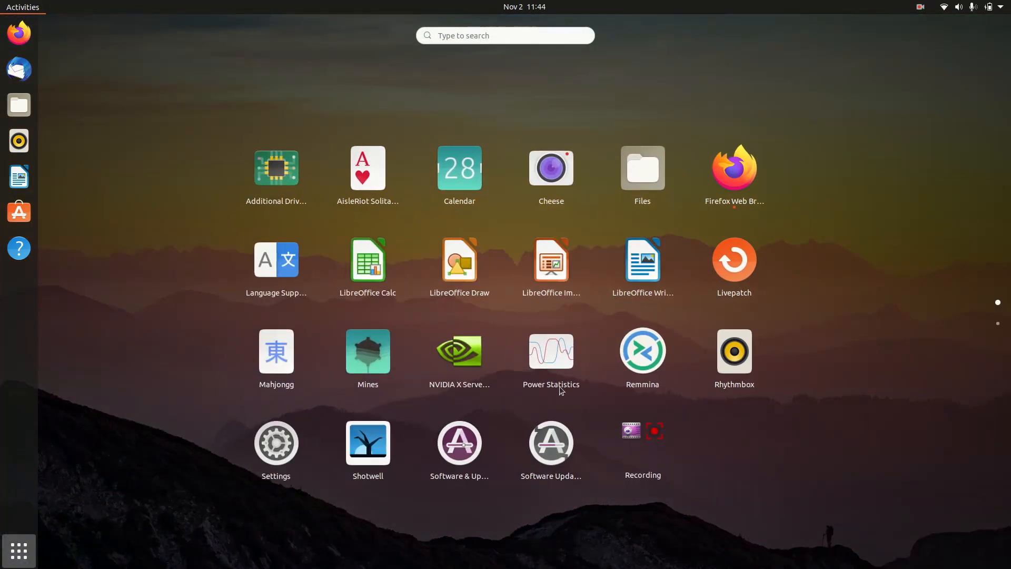
left_click(459, 351)
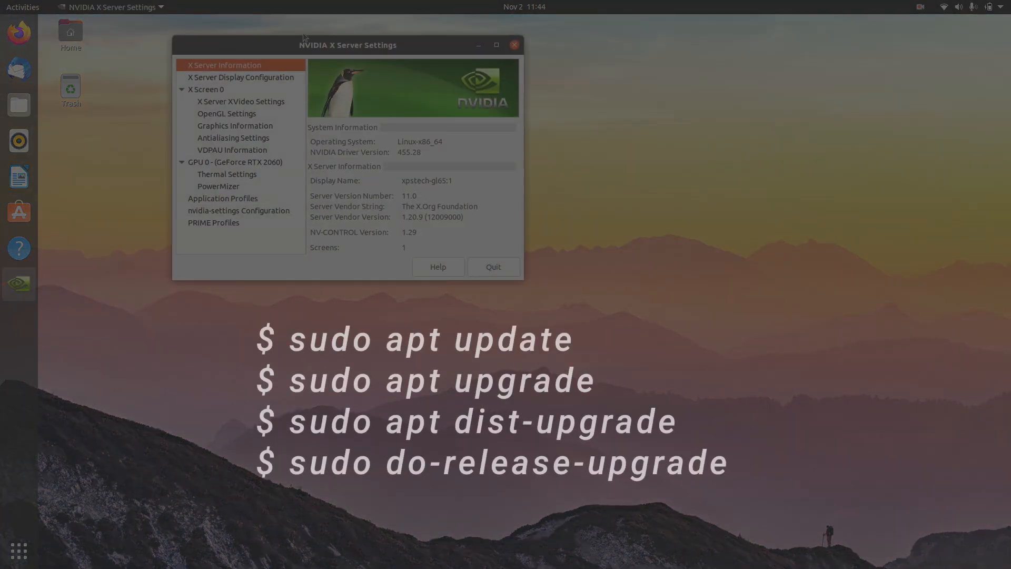
left_click_drag(347, 44, 675, 213)
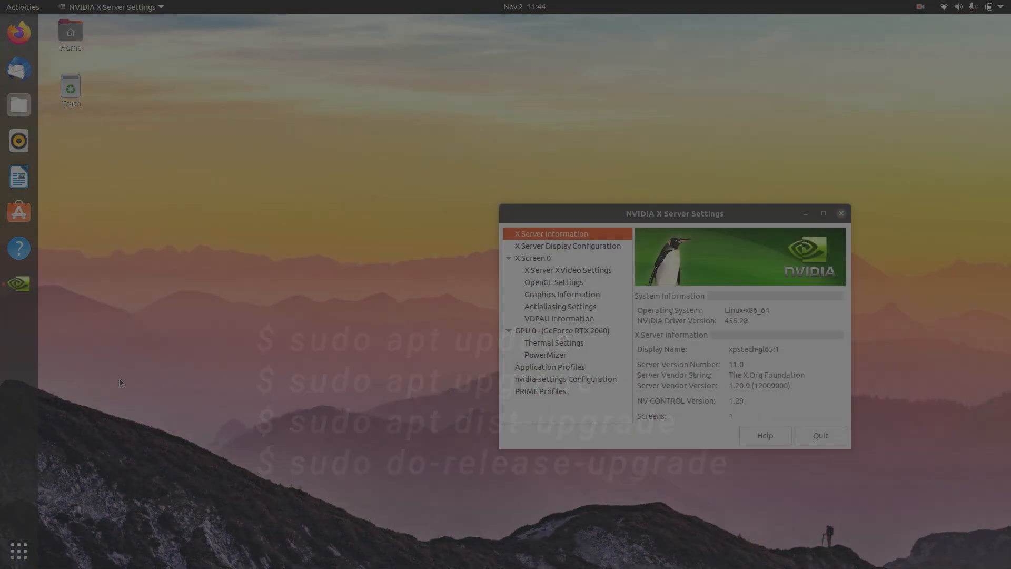
left_click(819, 434)
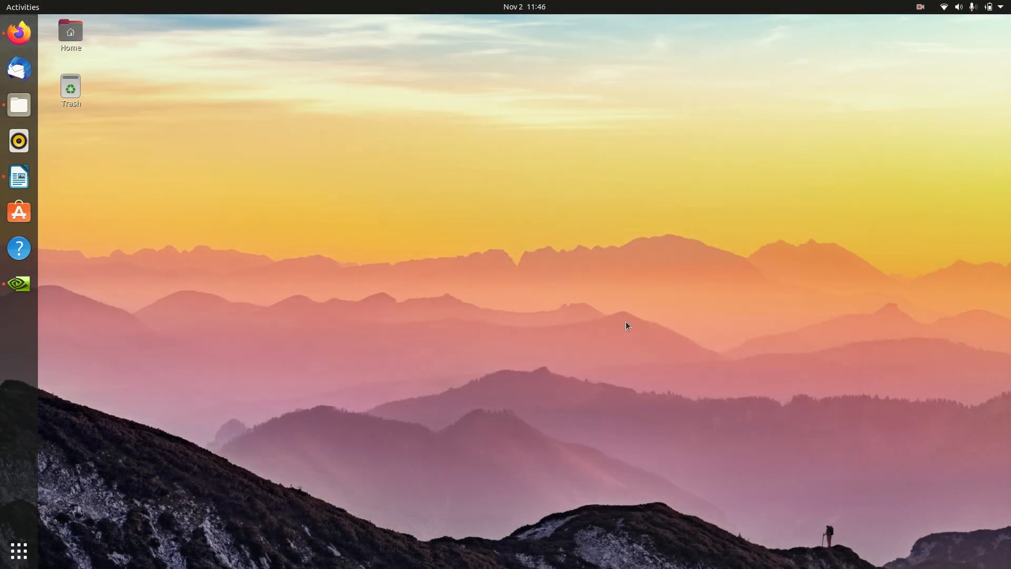
left_click(920, 7)
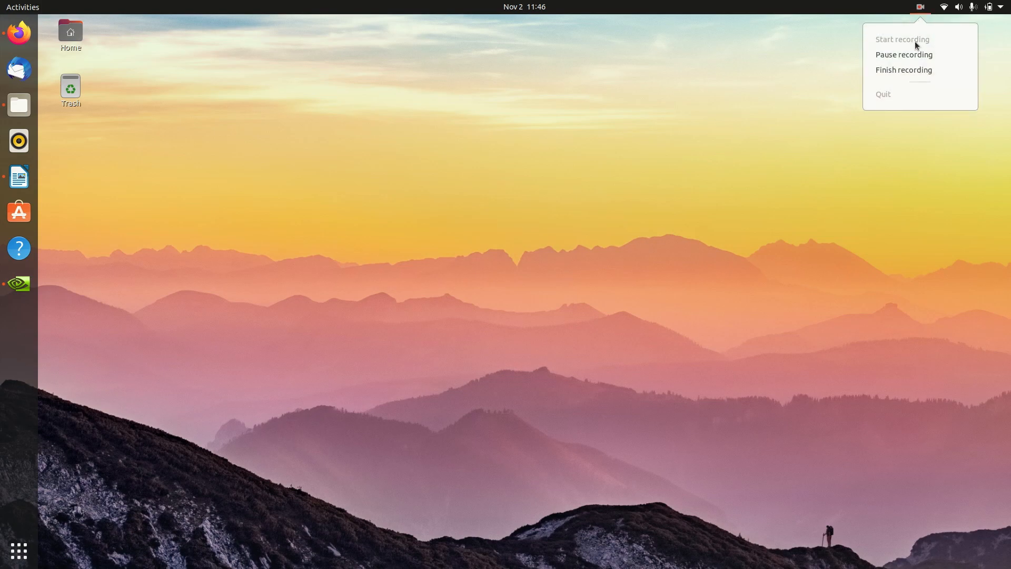